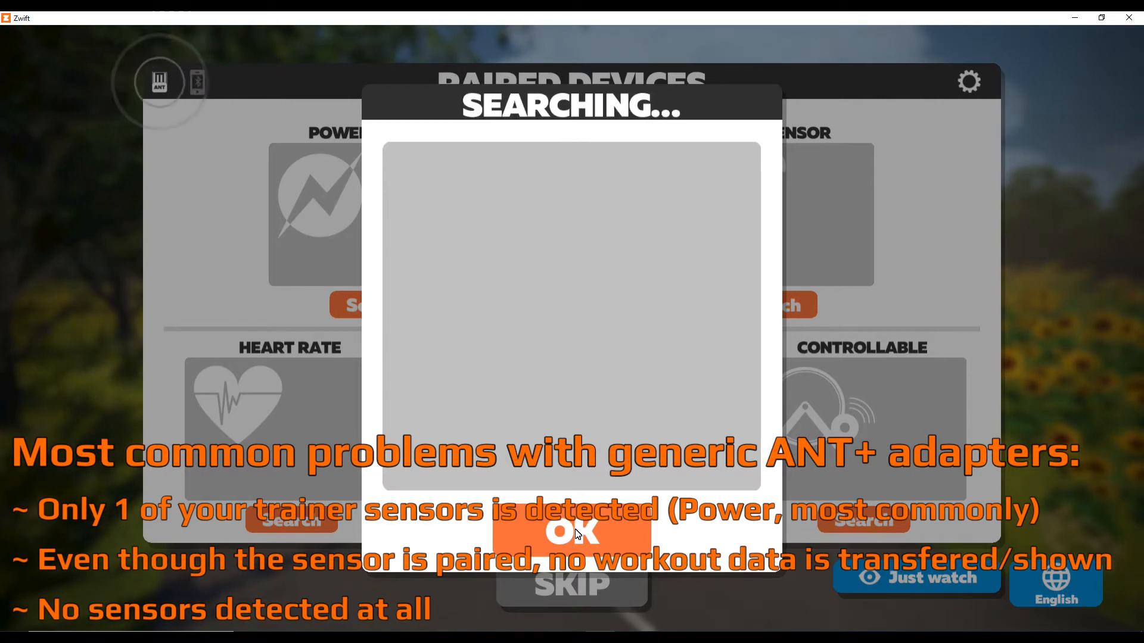
Dismiss Zwift's Searching dialog and return to the Paired Devices screen
left_click(571, 531)
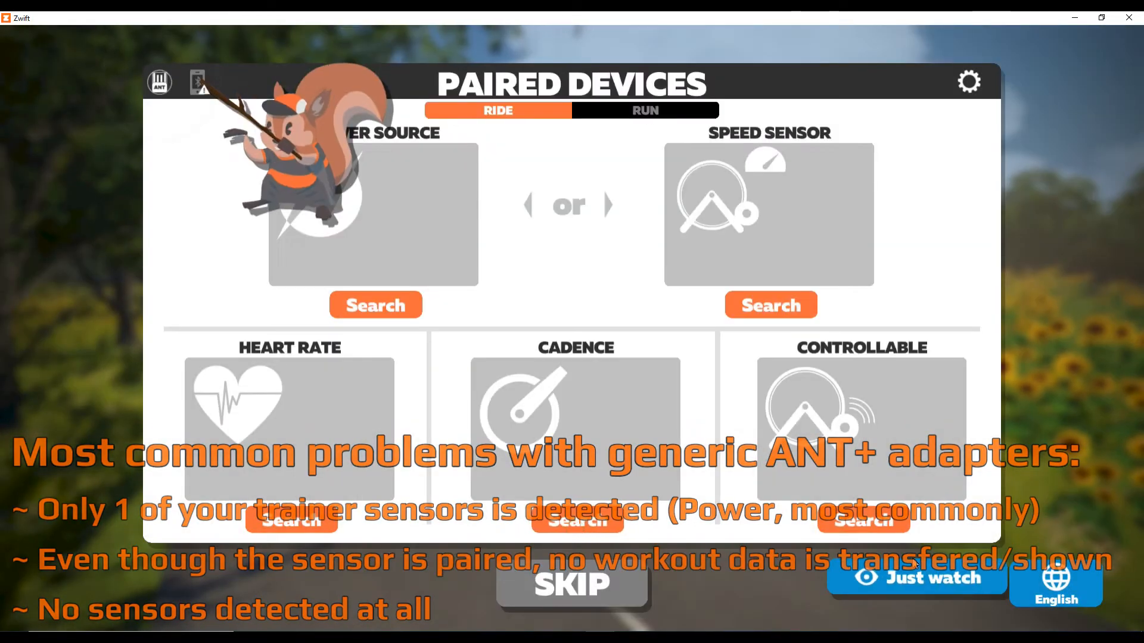
left_click(196, 80)
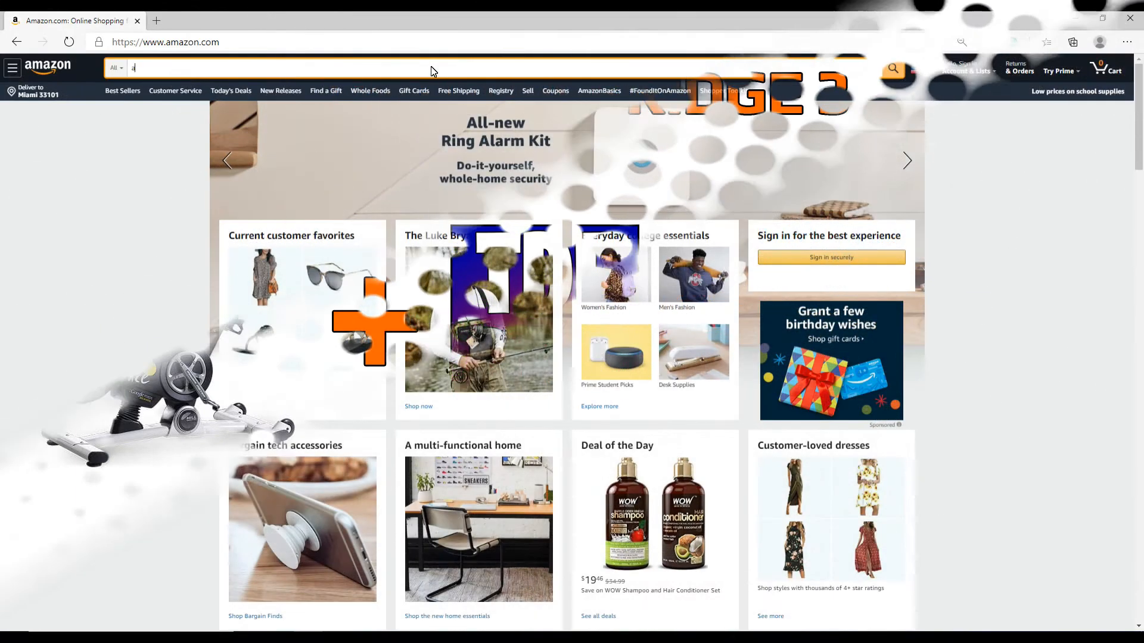
Search Amazon for 'ant+' and browse the adapter results
type("nt+")
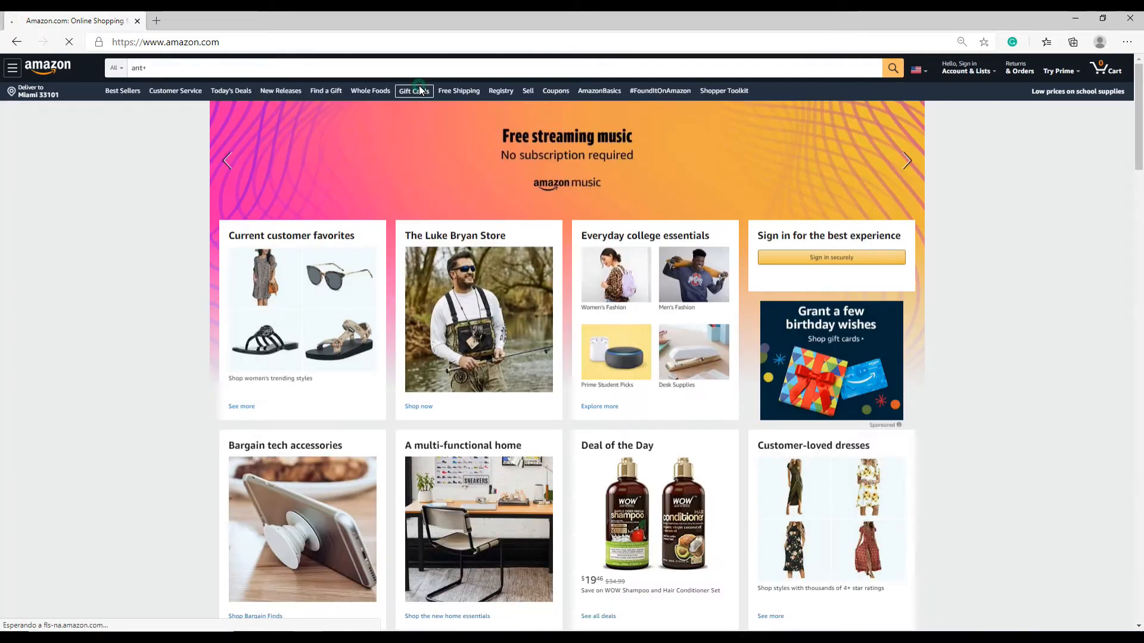
left_click(893, 68)
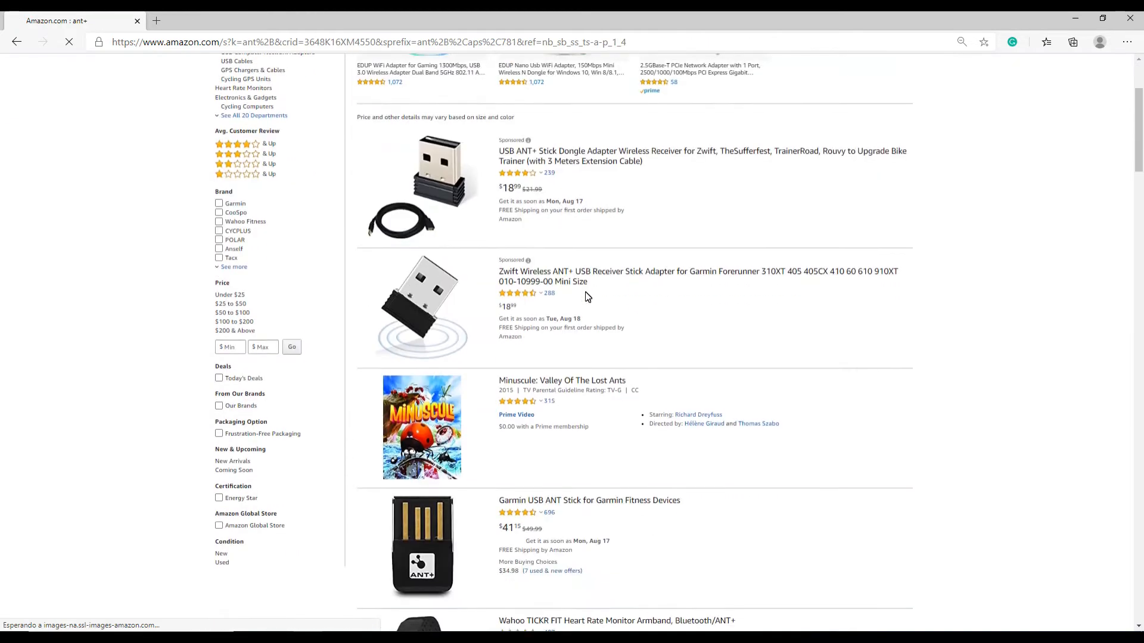
scroll("down", 3)
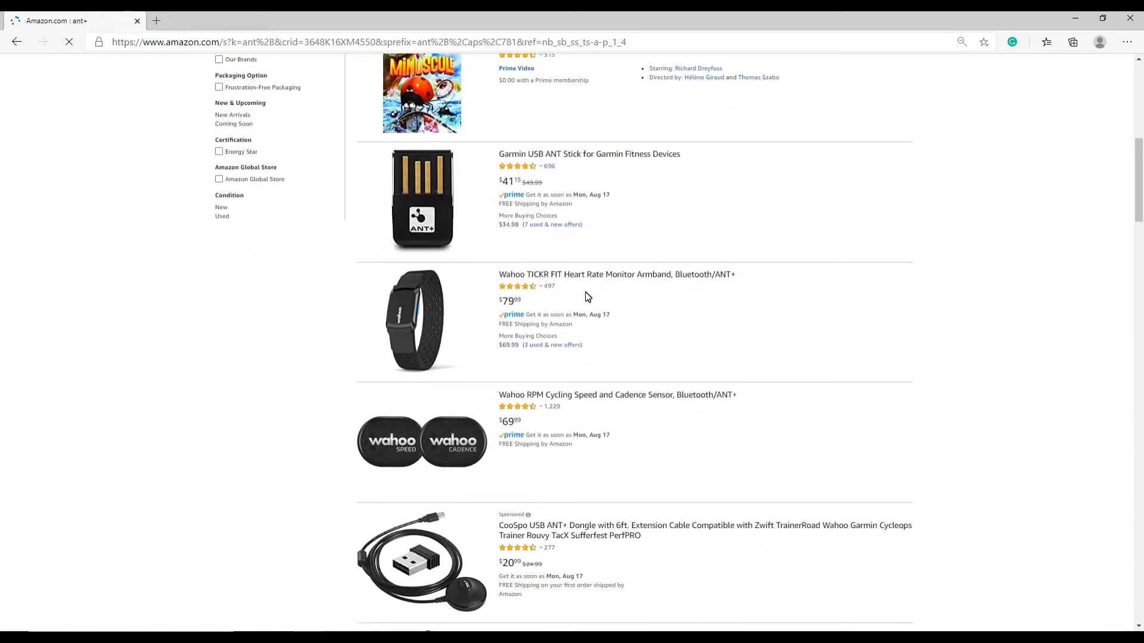
scroll("down", 3)
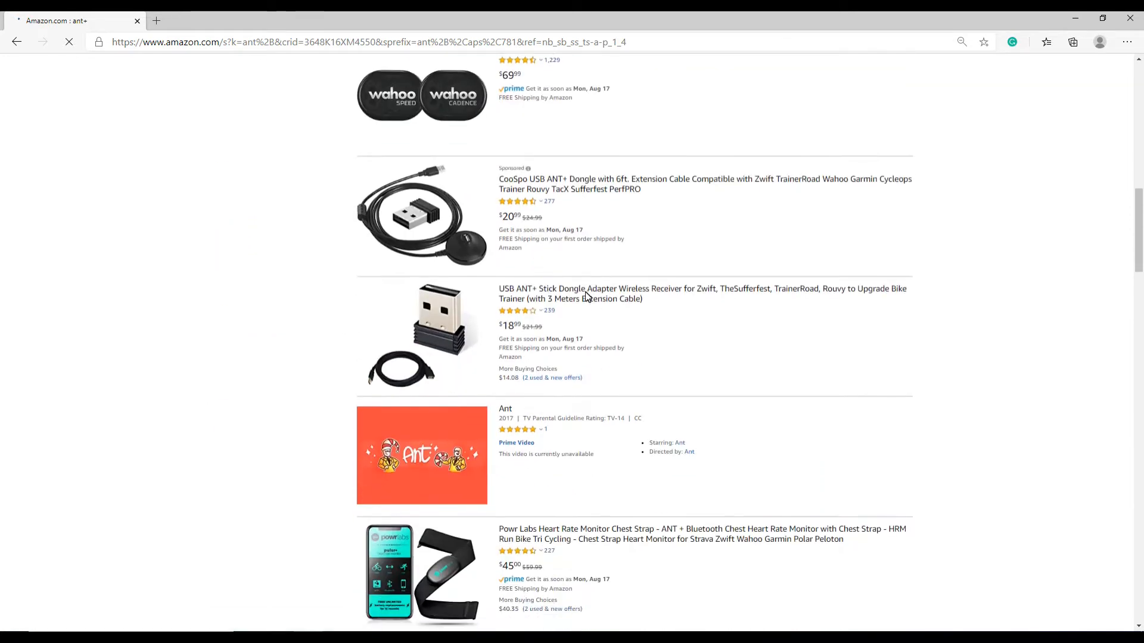
scroll("down", 3)
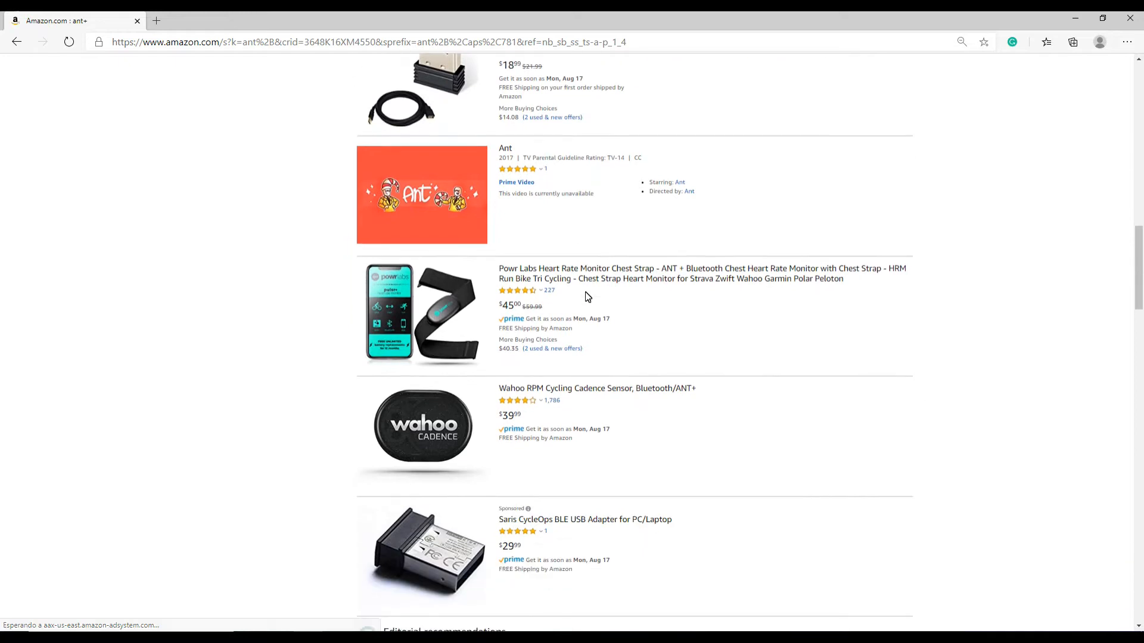
scroll("down", 3)
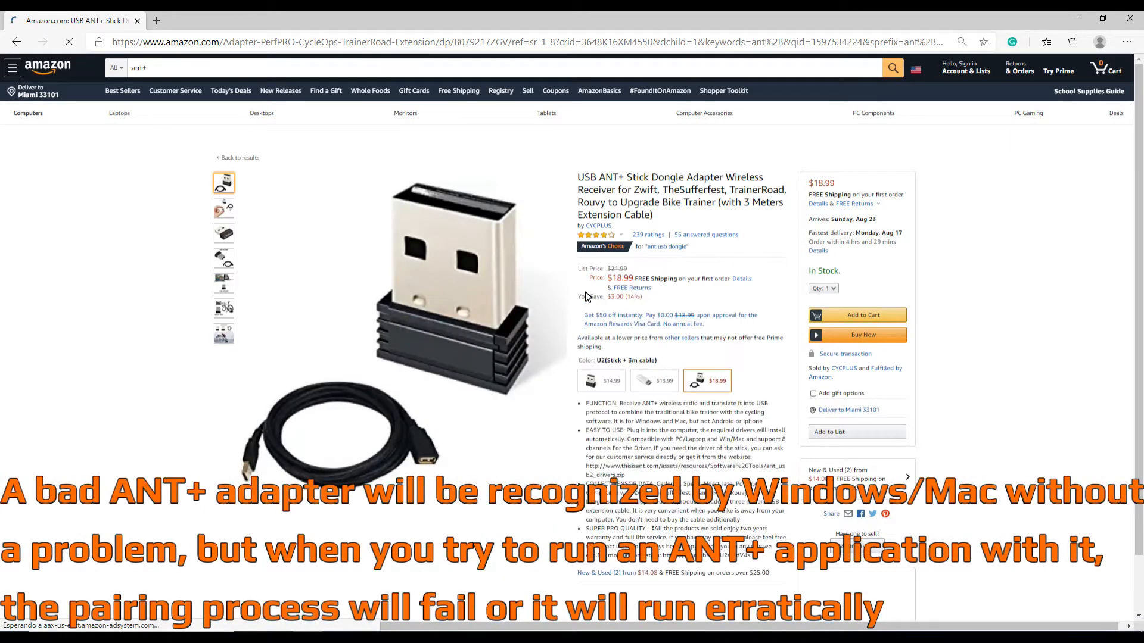
Browse the CYCPLUS USB ANT+ stick dongle listing with extension cable
scroll("down", 3)
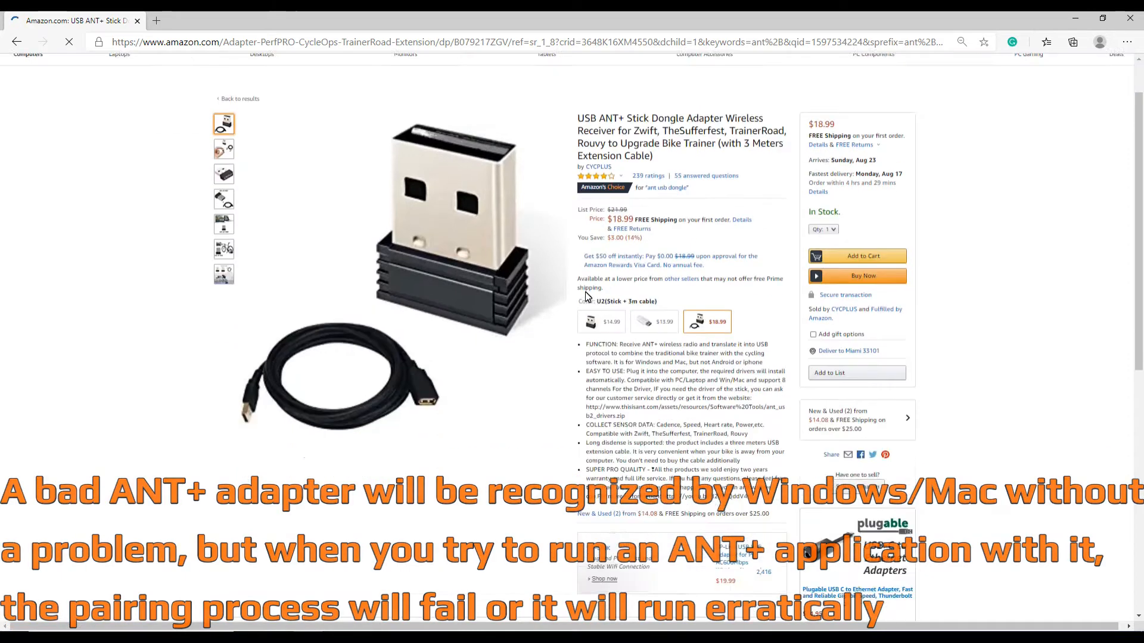
scroll("down", 3)
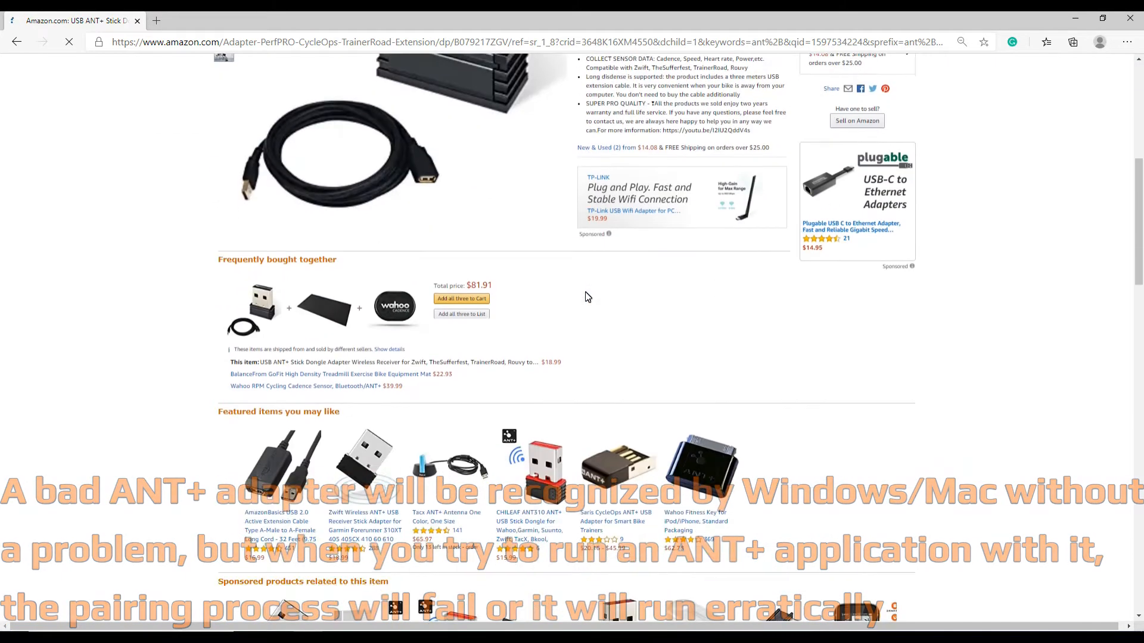
scroll("down", 3)
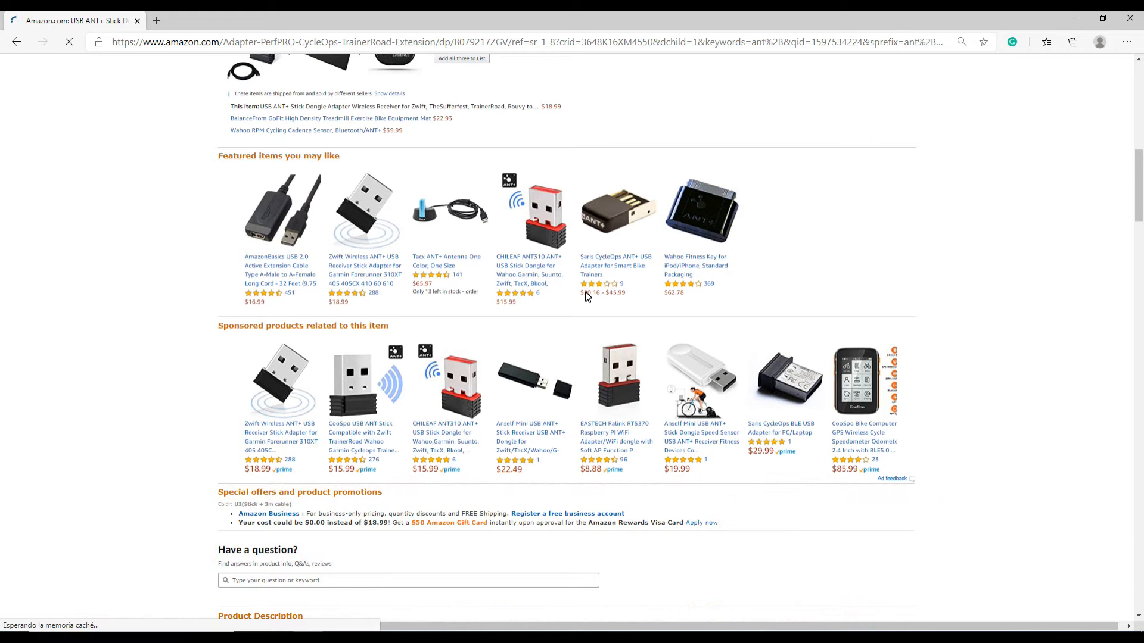
scroll("down", 3)
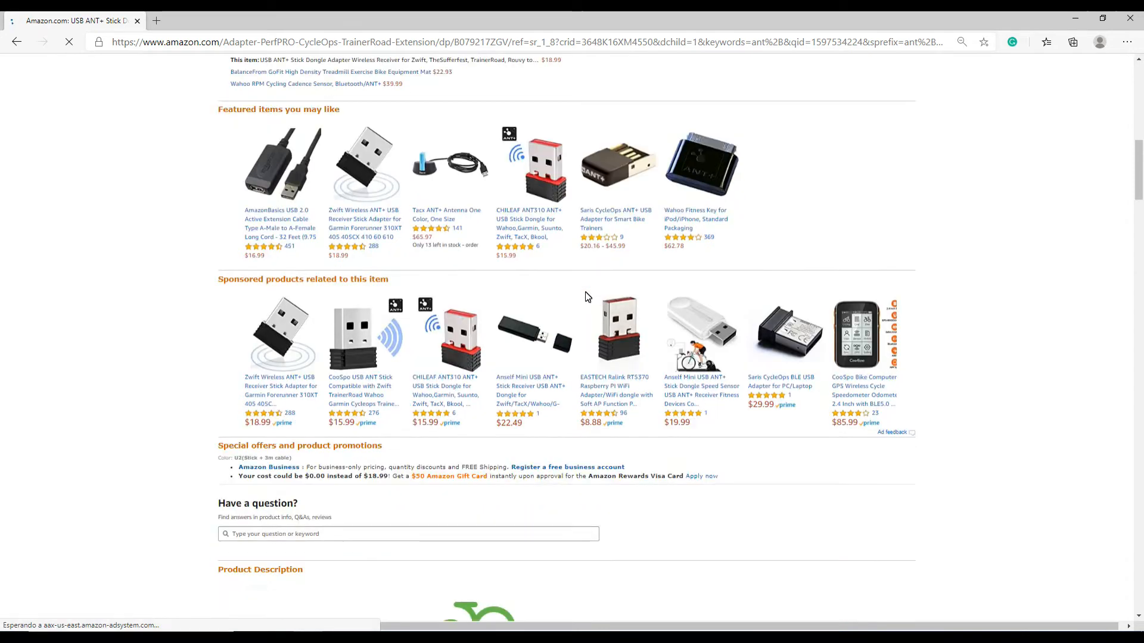
scroll("down", 3)
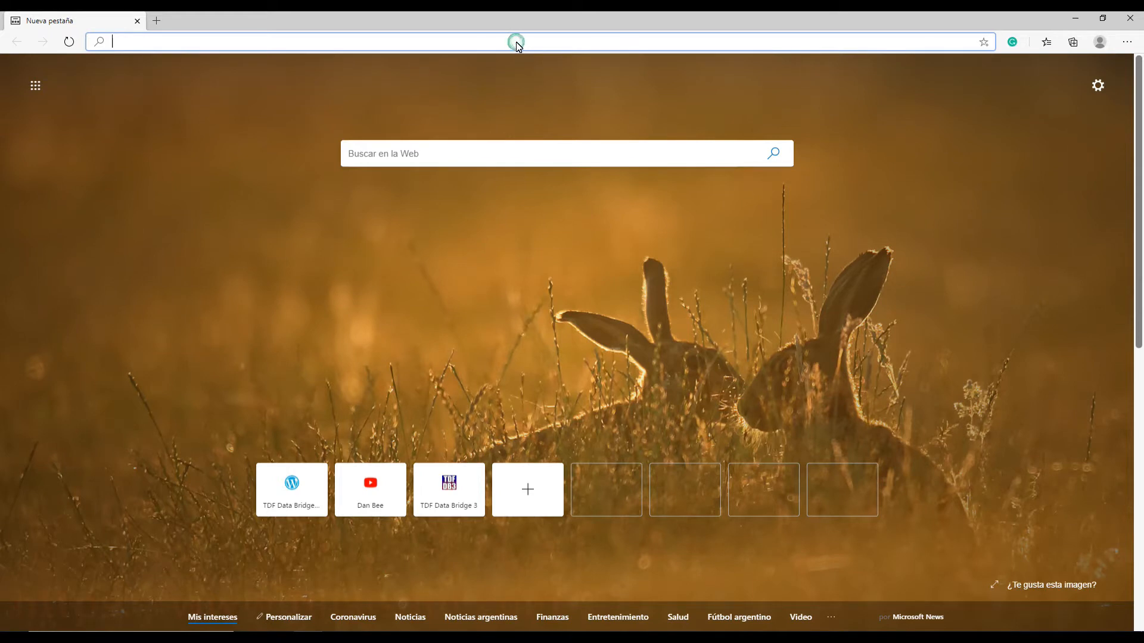
type("thisisant.com")
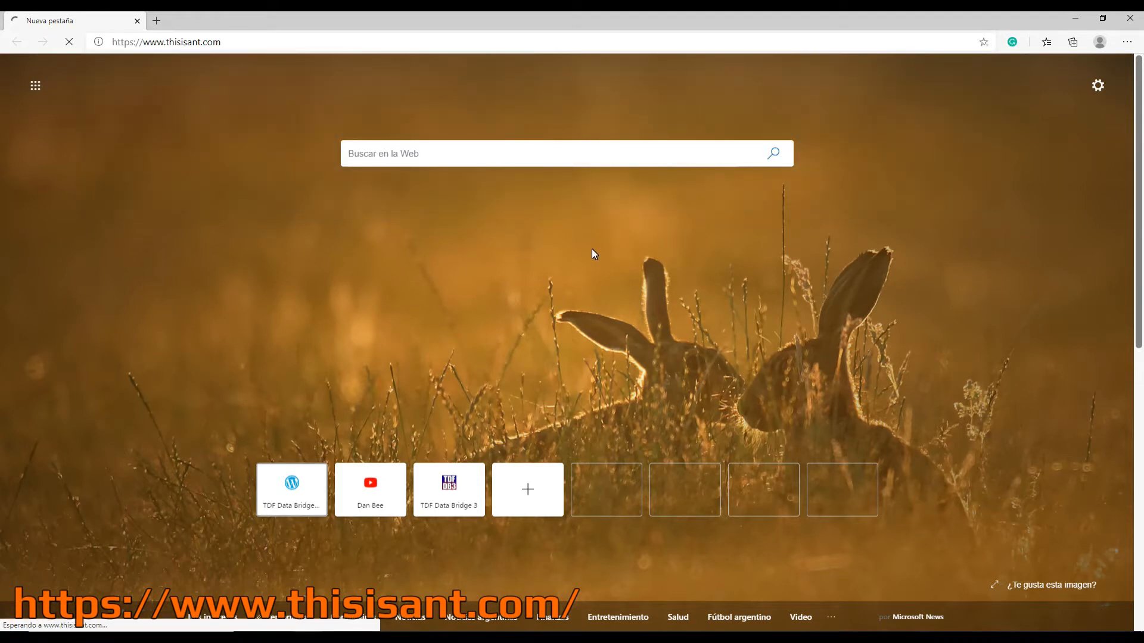
mouse_move(594, 234)
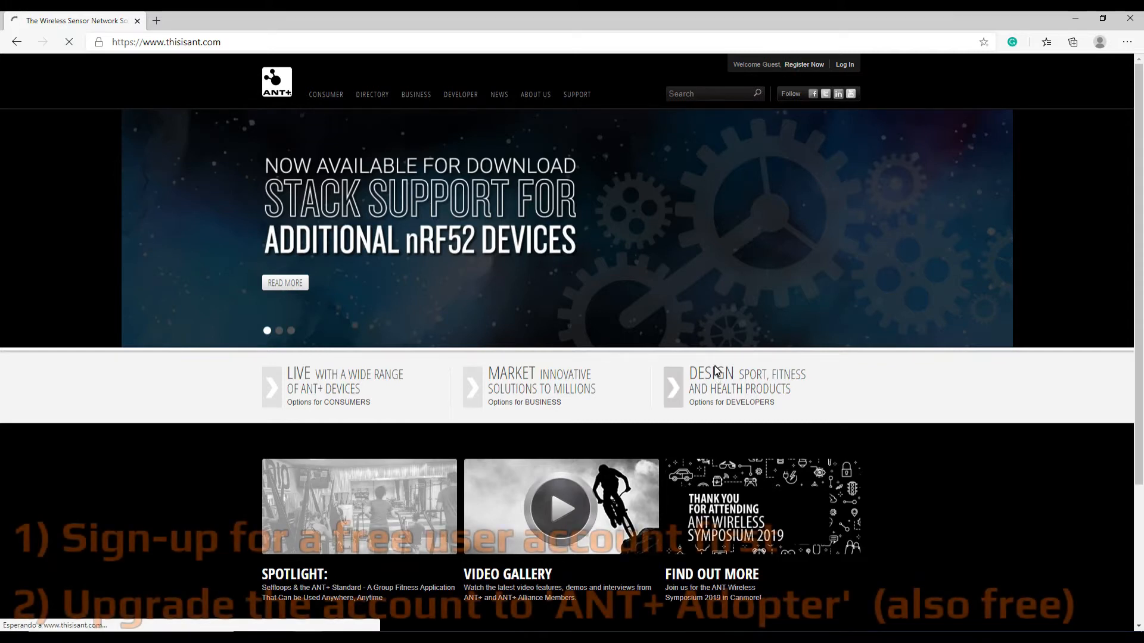
Go to Register Now and review the Create a User Account form and account levels
left_click(803, 64)
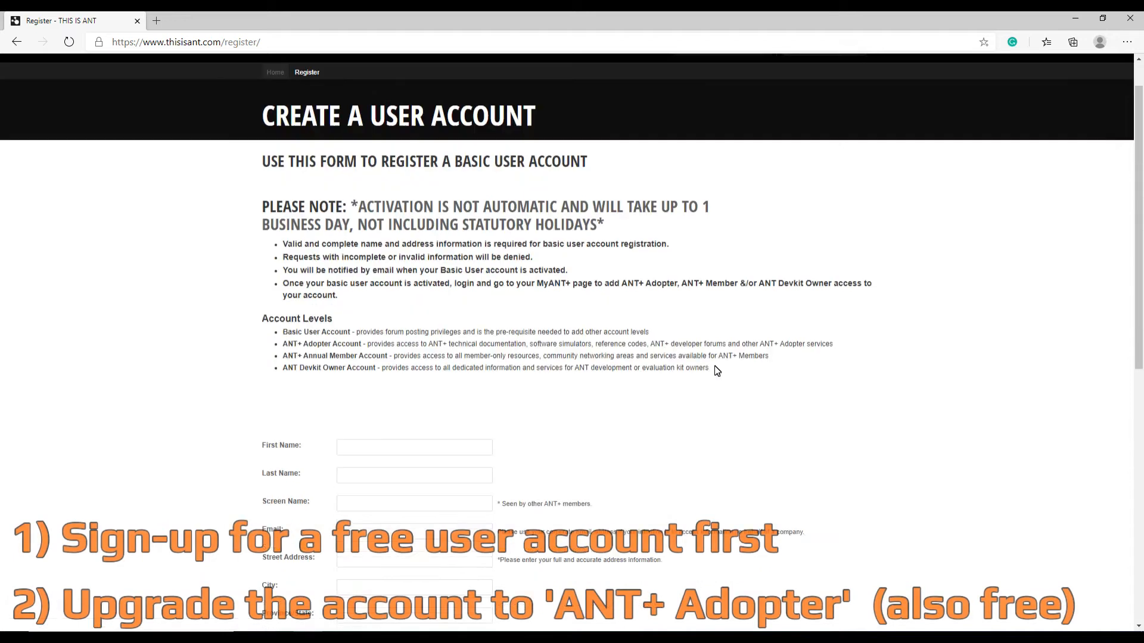
scroll("down", 3)
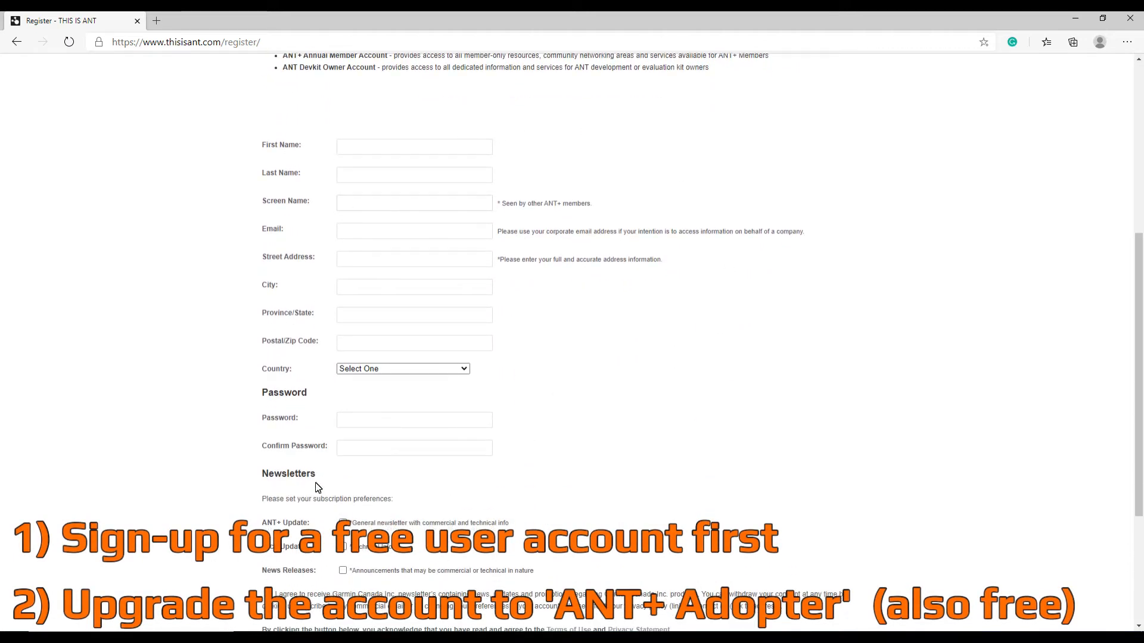
mouse_move(352, 232)
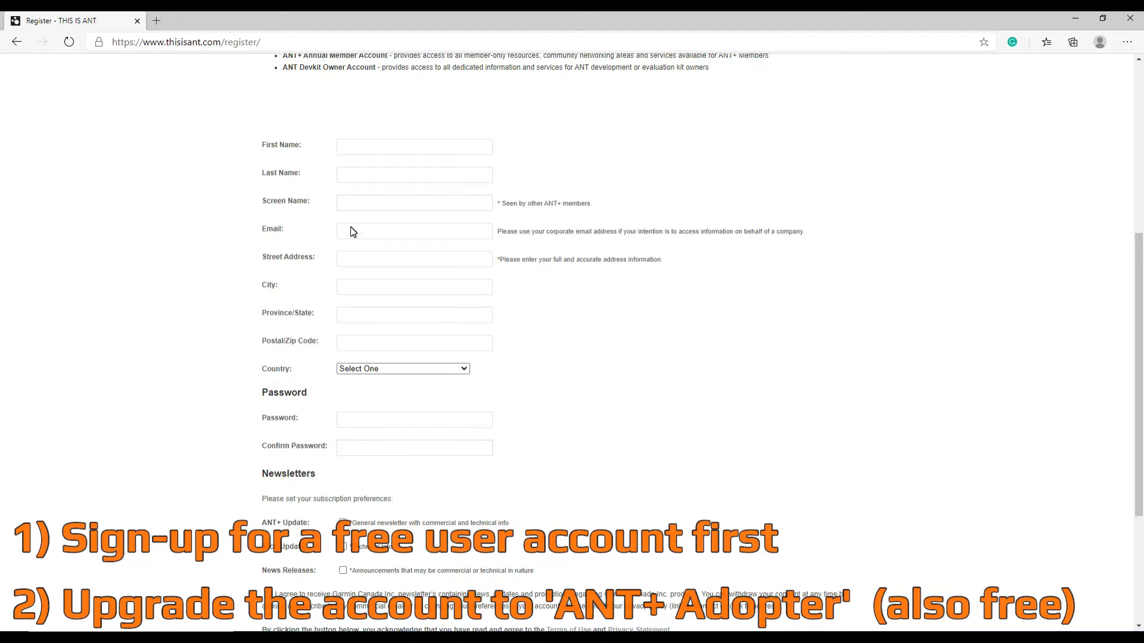
scroll("down", 3)
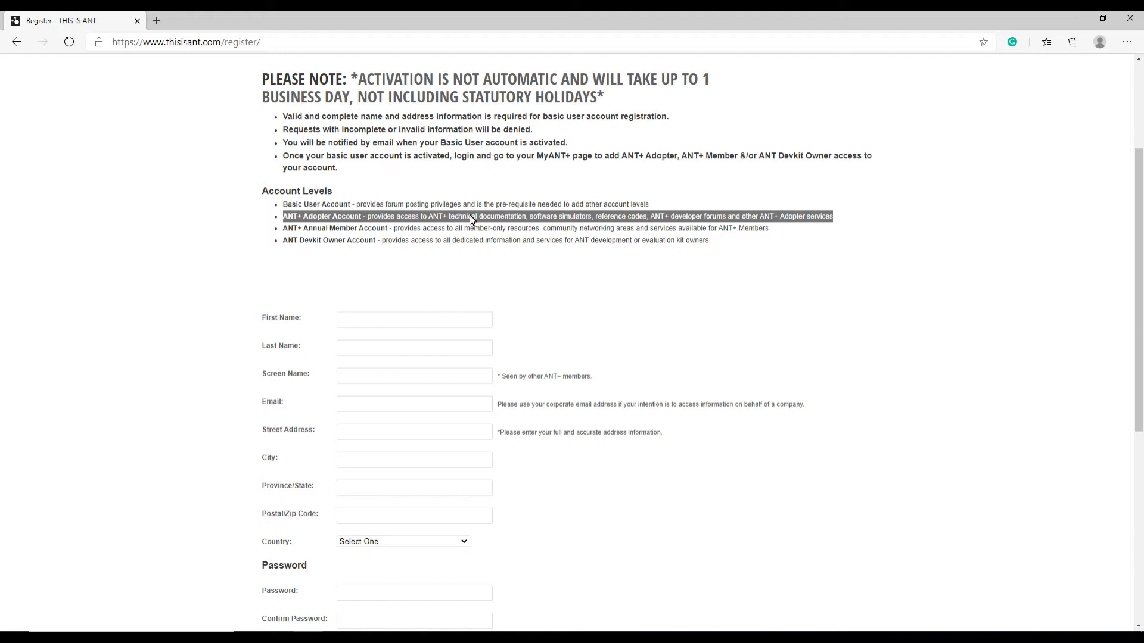
mouse_move(619, 249)
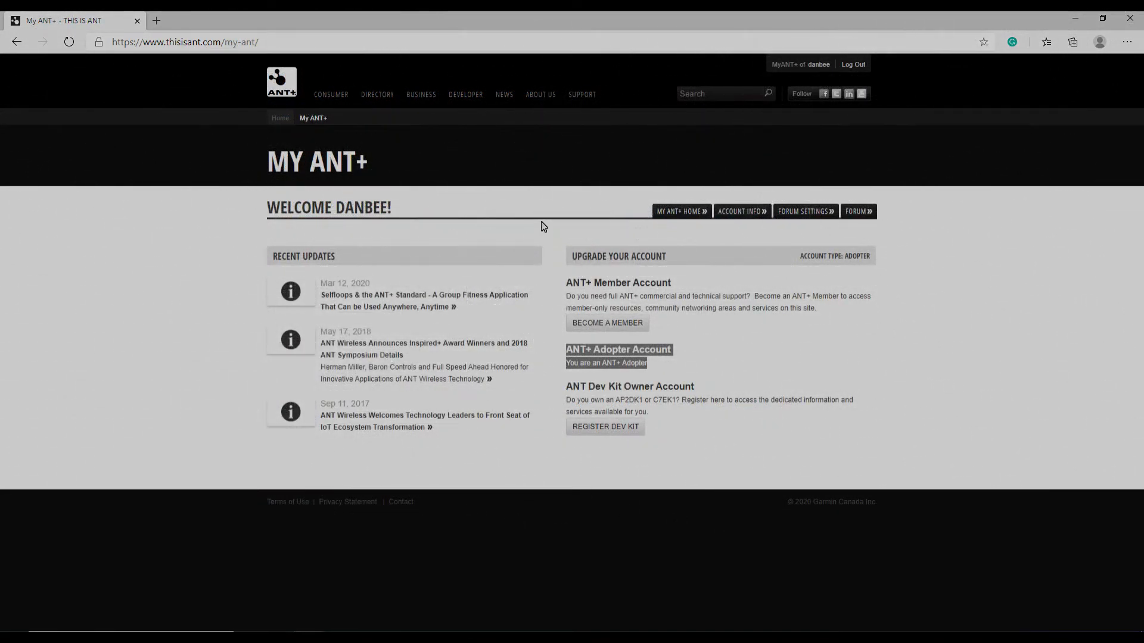
mouse_move(466, 99)
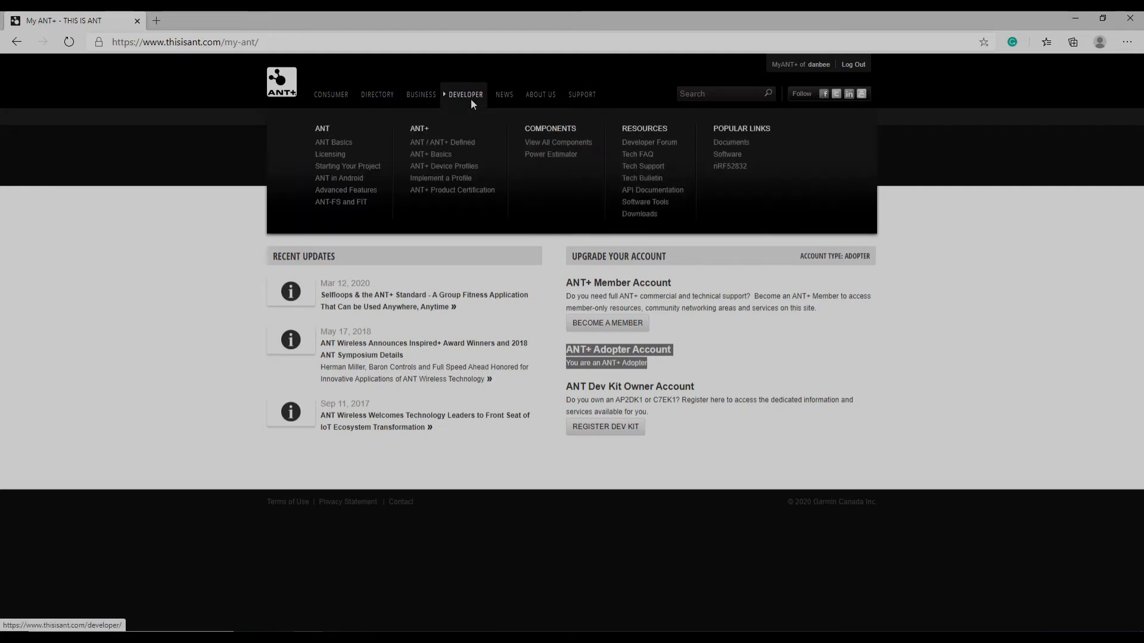
mouse_move(639, 213)
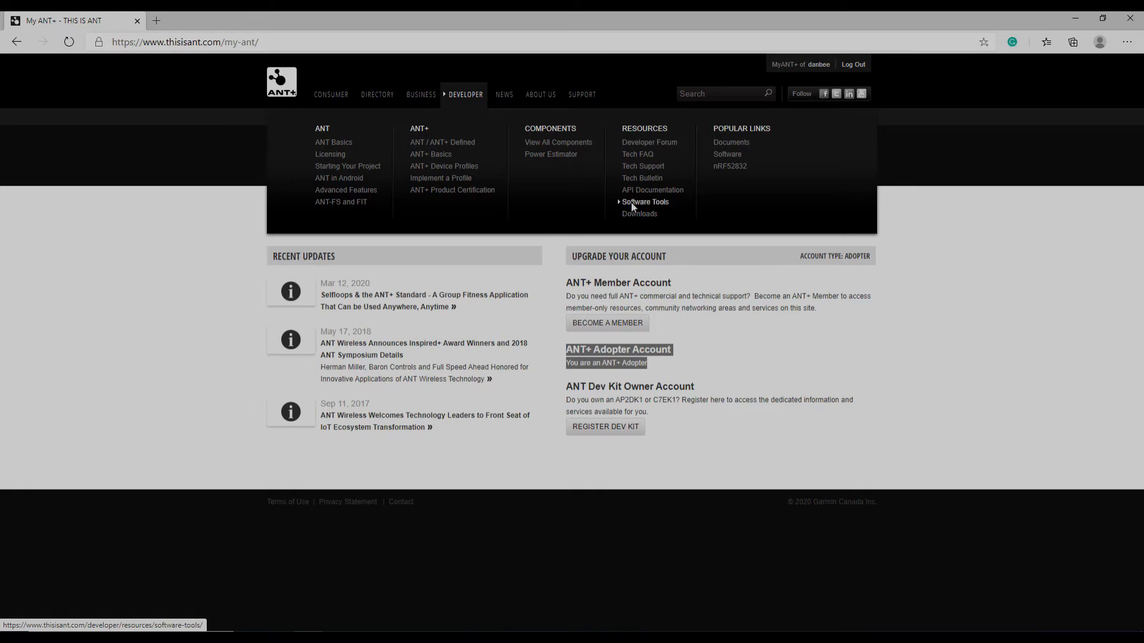
From the Developer menu's Software Tools page, download the SimulANT+ zip
left_click(645, 203)
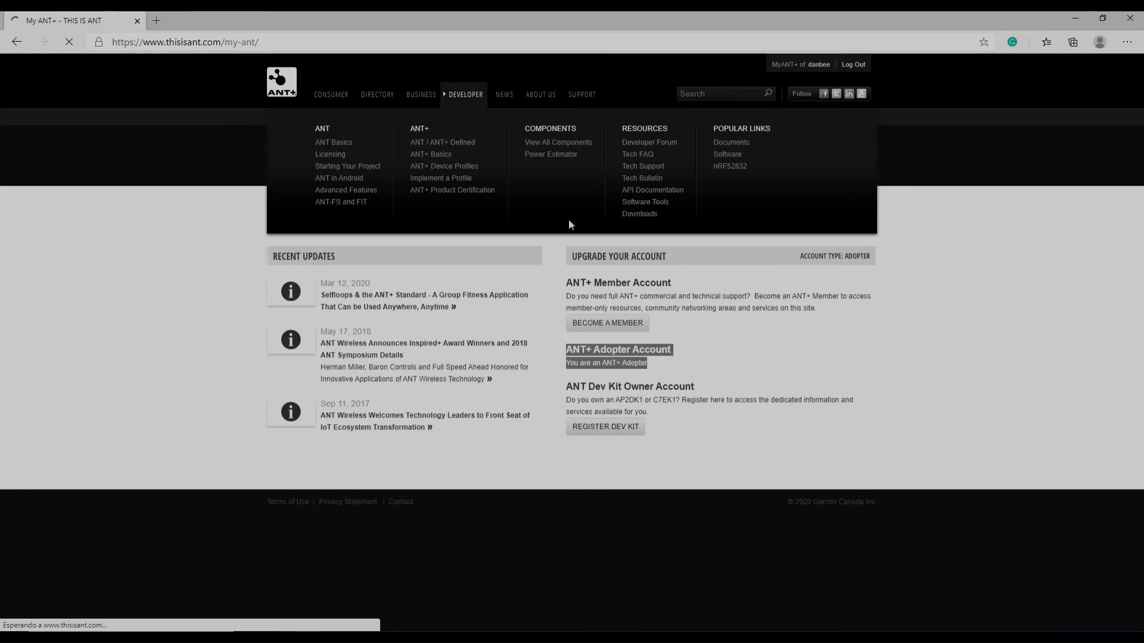
left_click(645, 202)
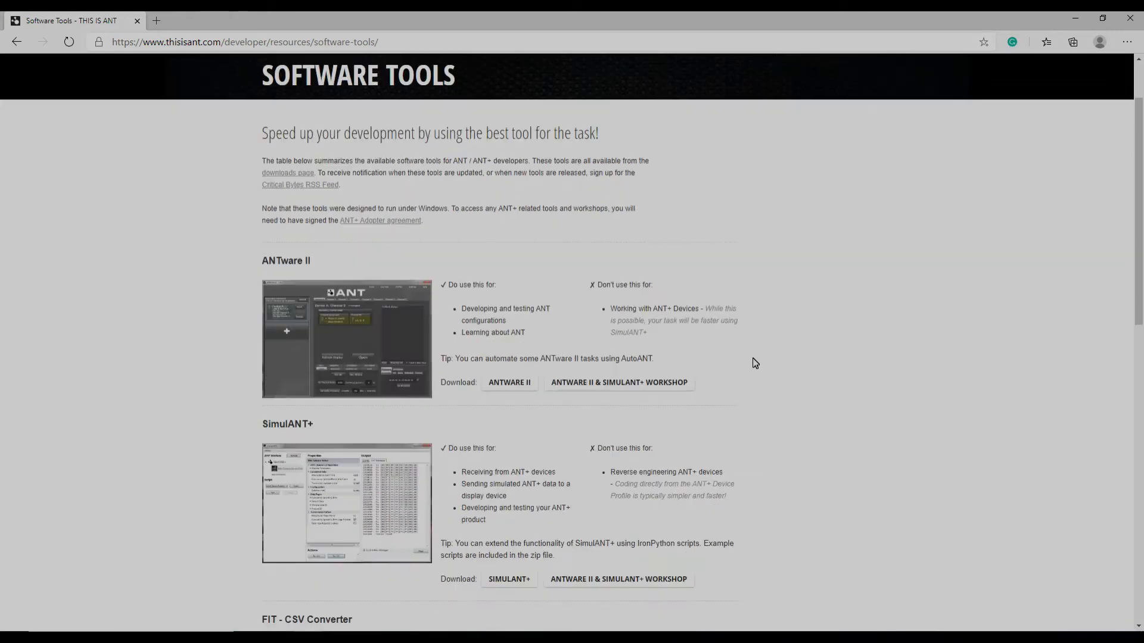
scroll("down", 3)
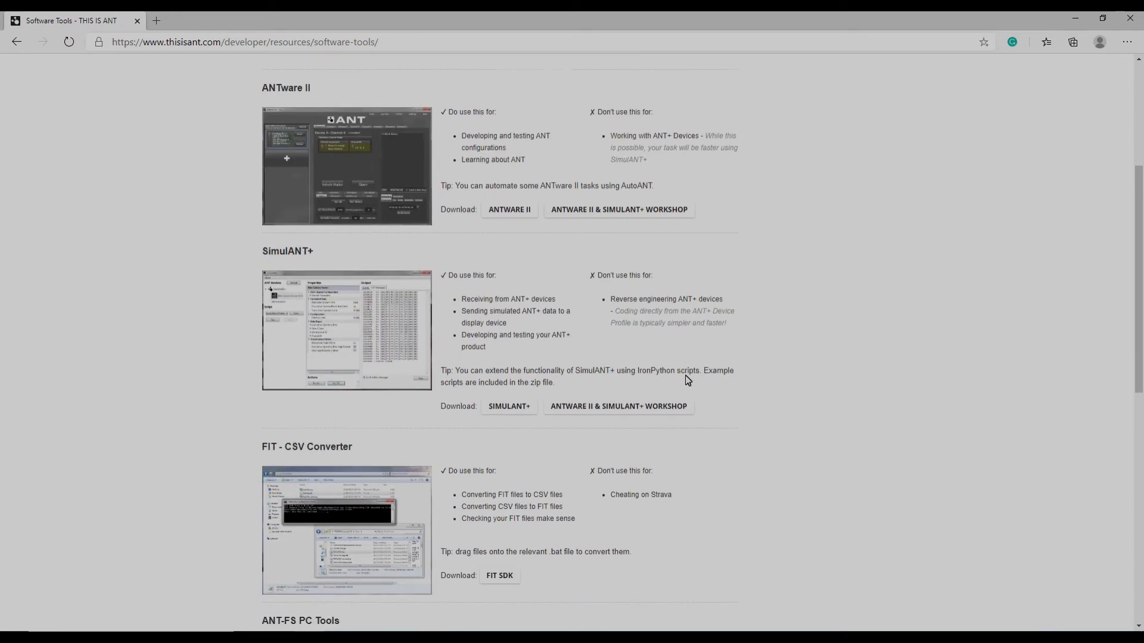
scroll("down", 3)
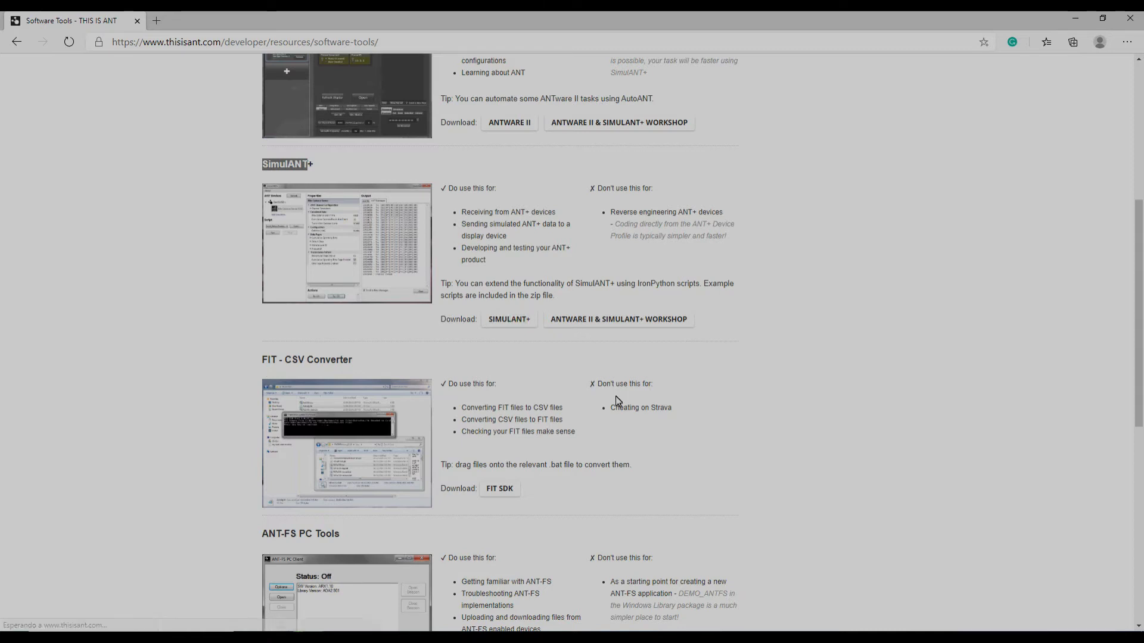
left_click(509, 319)
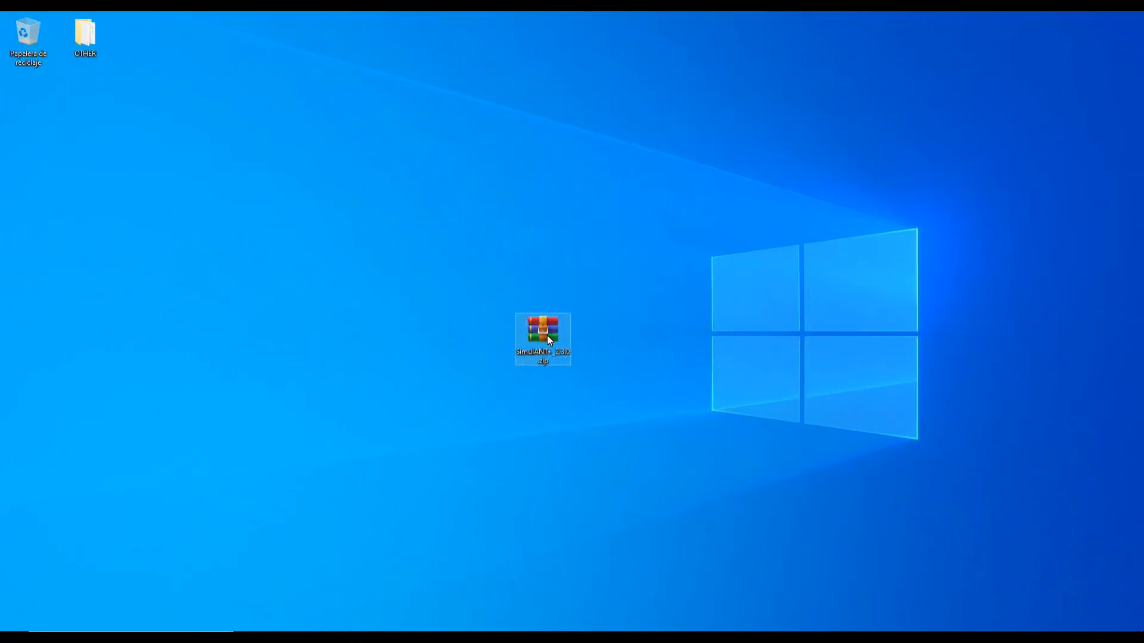
Extract the SimulANT+ zip into a SimulANT+ 2.3.0 folder on the desktop
right_click(544, 340)
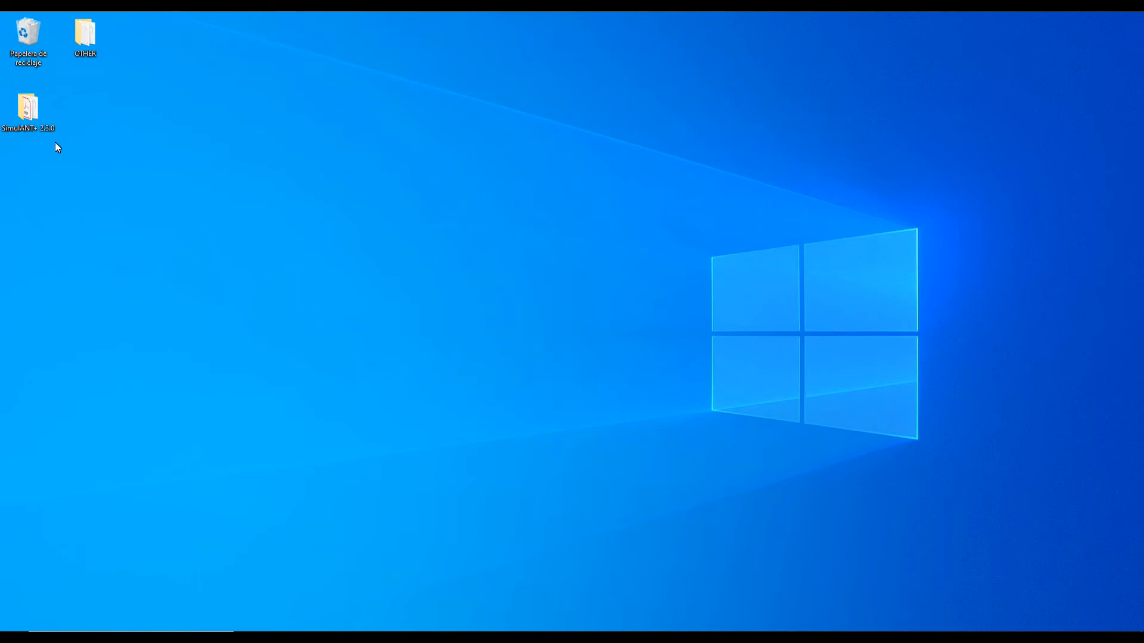
left_click(27, 109)
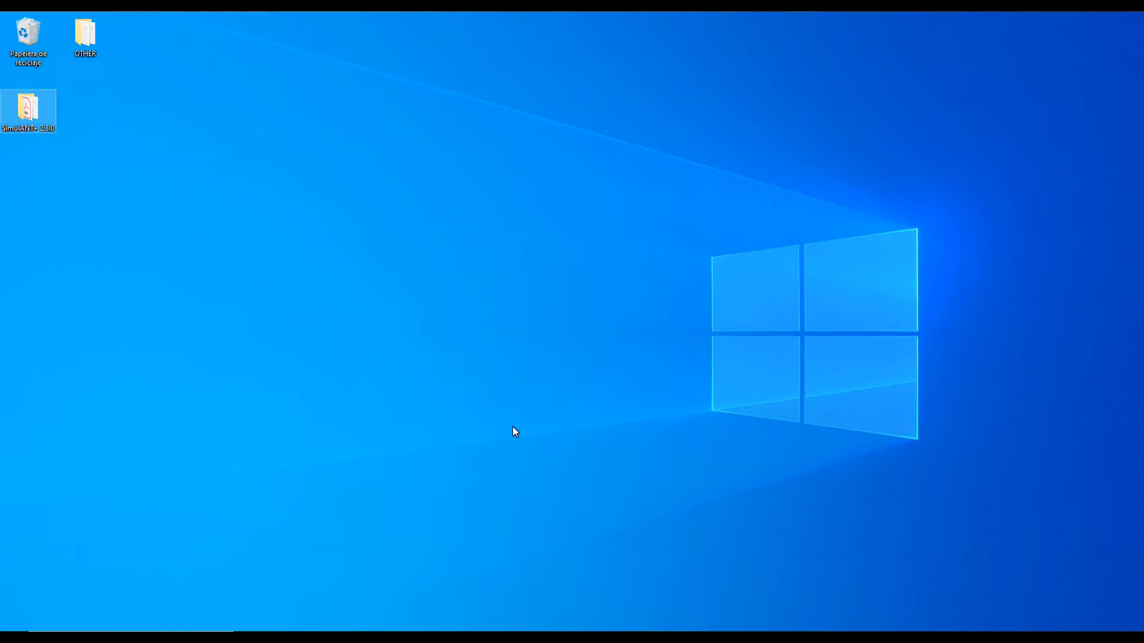
Navigate from the SimulANT+ 2.3.0 desktop folder into its SimulANT+ subfolder
double_click(28, 112)
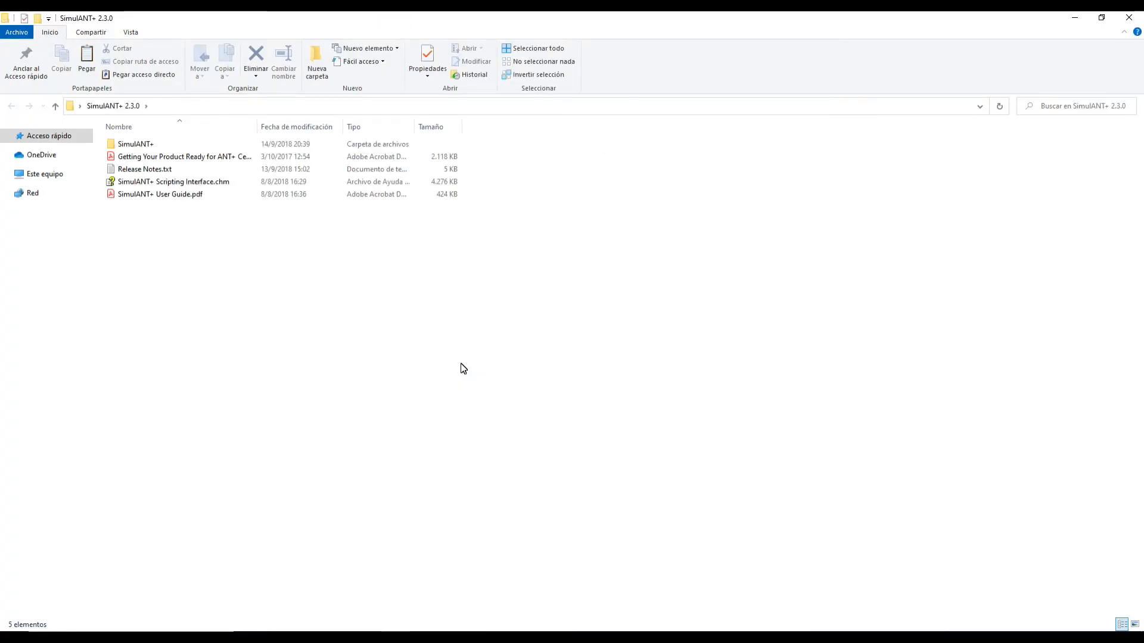
left_click(44, 174)
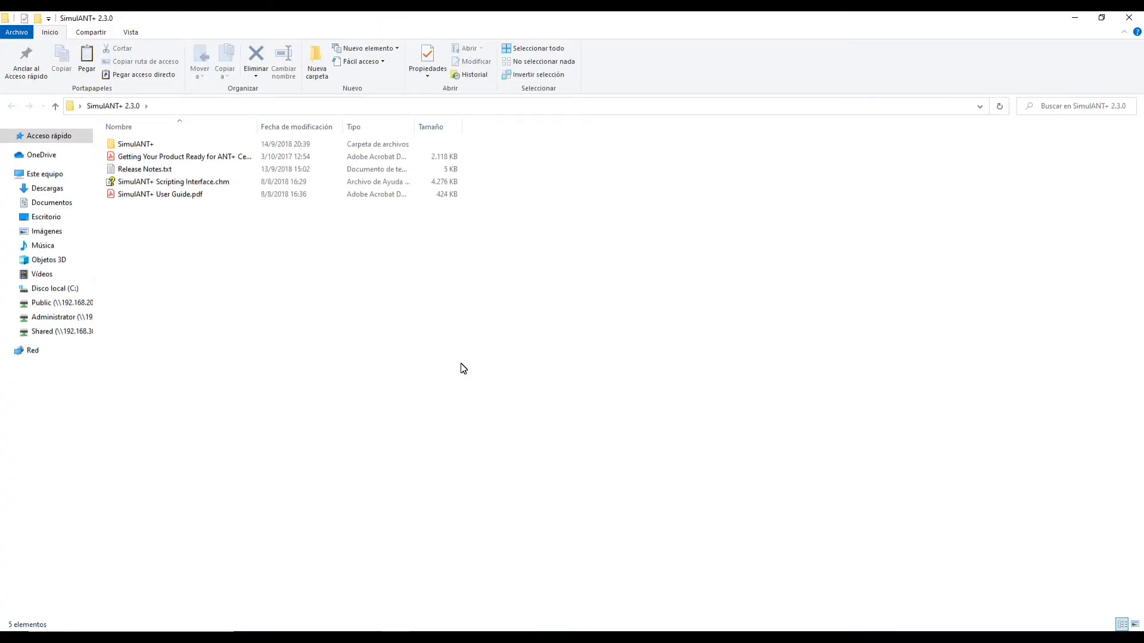
left_click(182, 156)
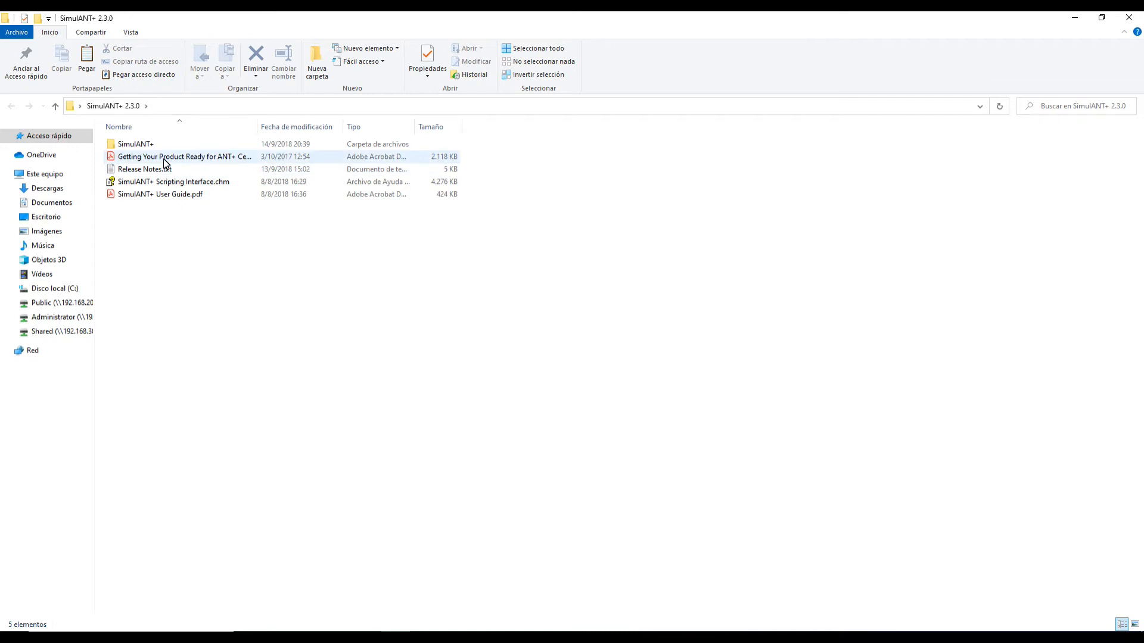
left_click(135, 144)
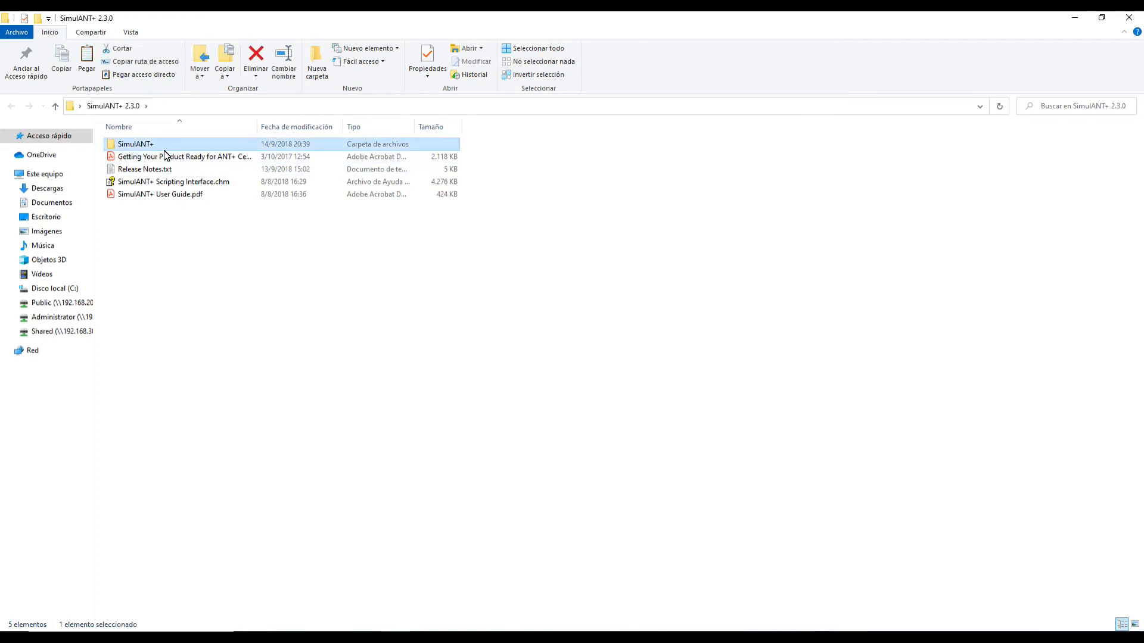
double_click(135, 144)
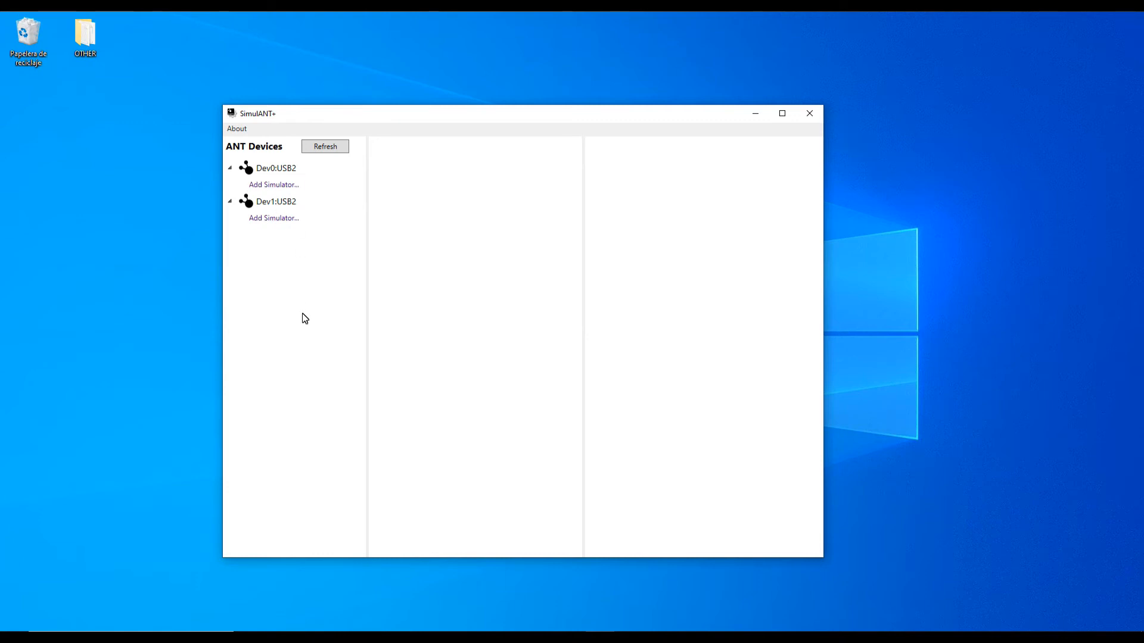
mouse_move(314, 192)
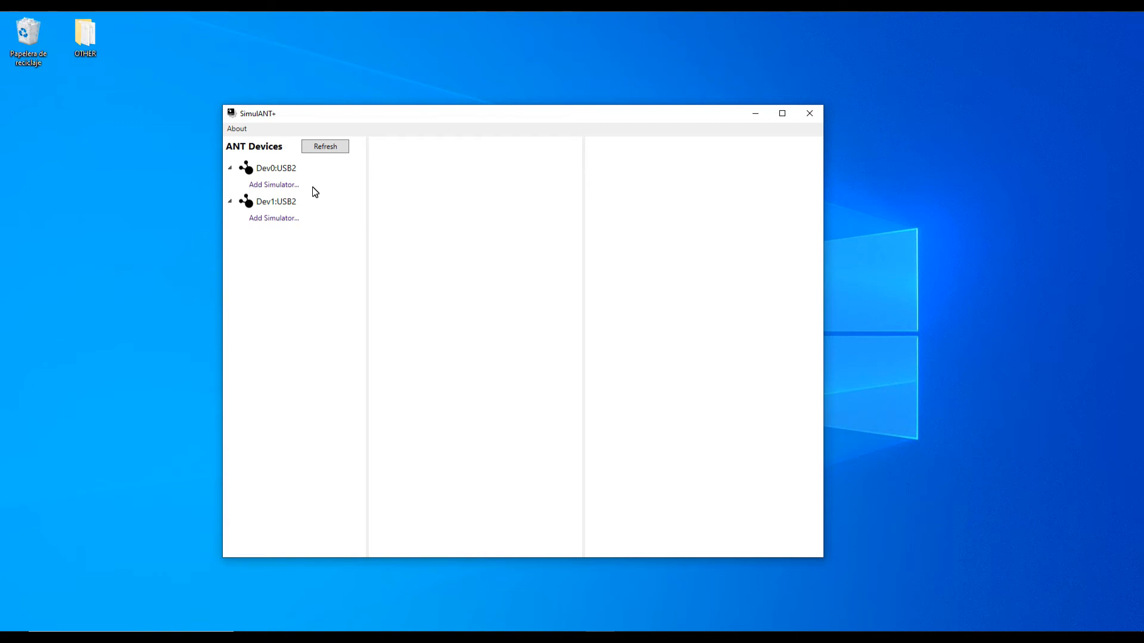
Start adding a simulator under the Dev0:USB2 adapter
left_click(273, 184)
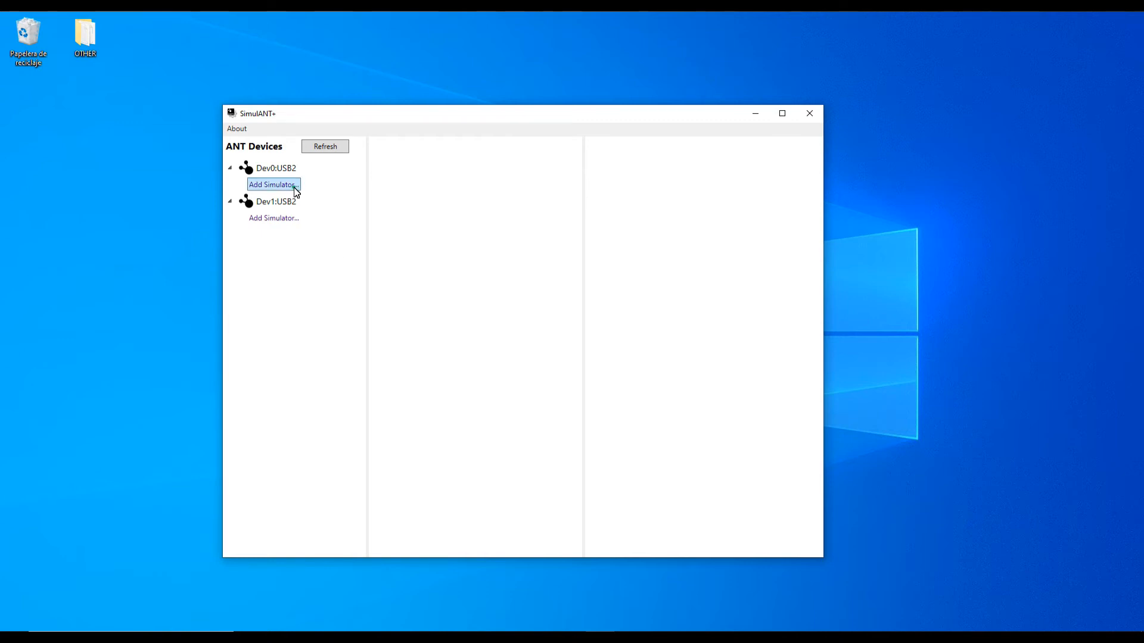
Choose the Bike Trainer (FE-C) device profile for Dev0 and confirm
left_click(273, 184)
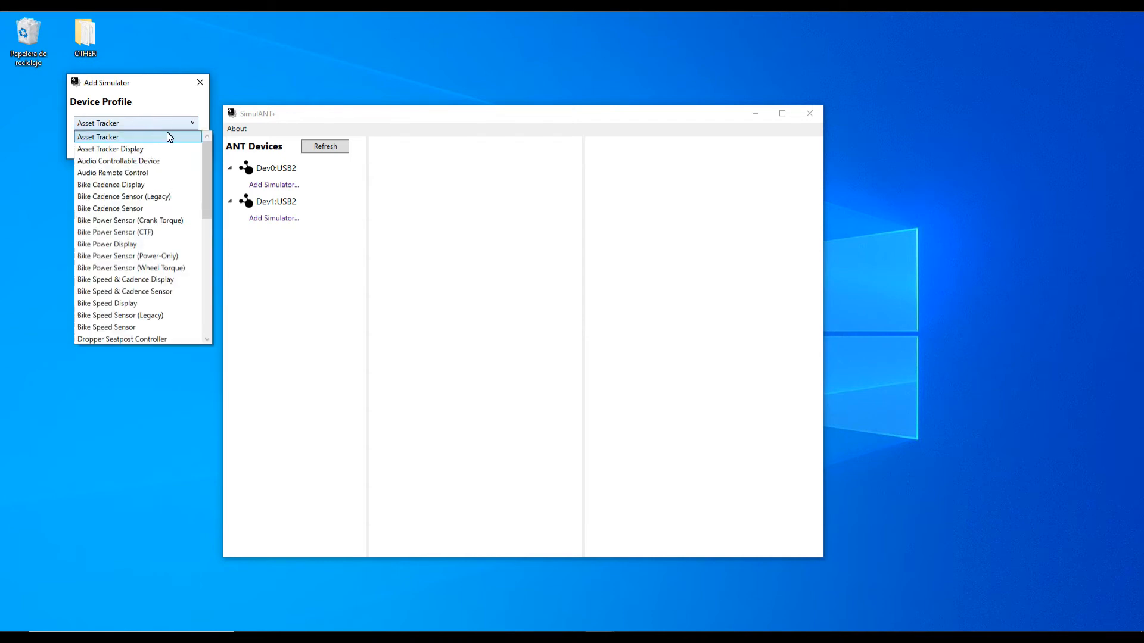
scroll("down", 3)
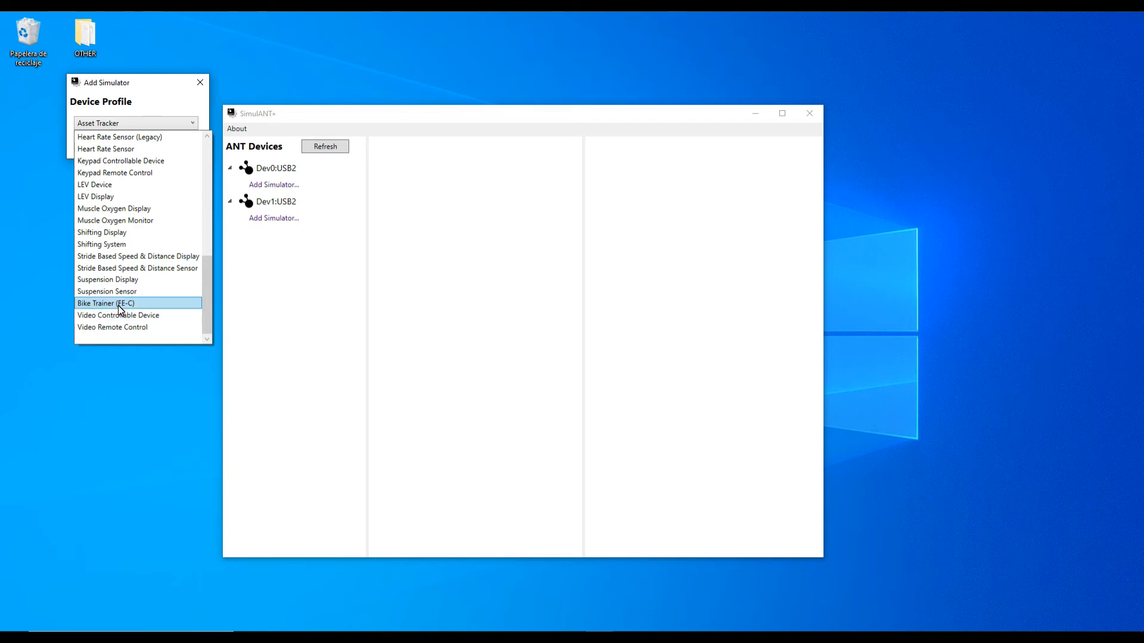
left_click(105, 302)
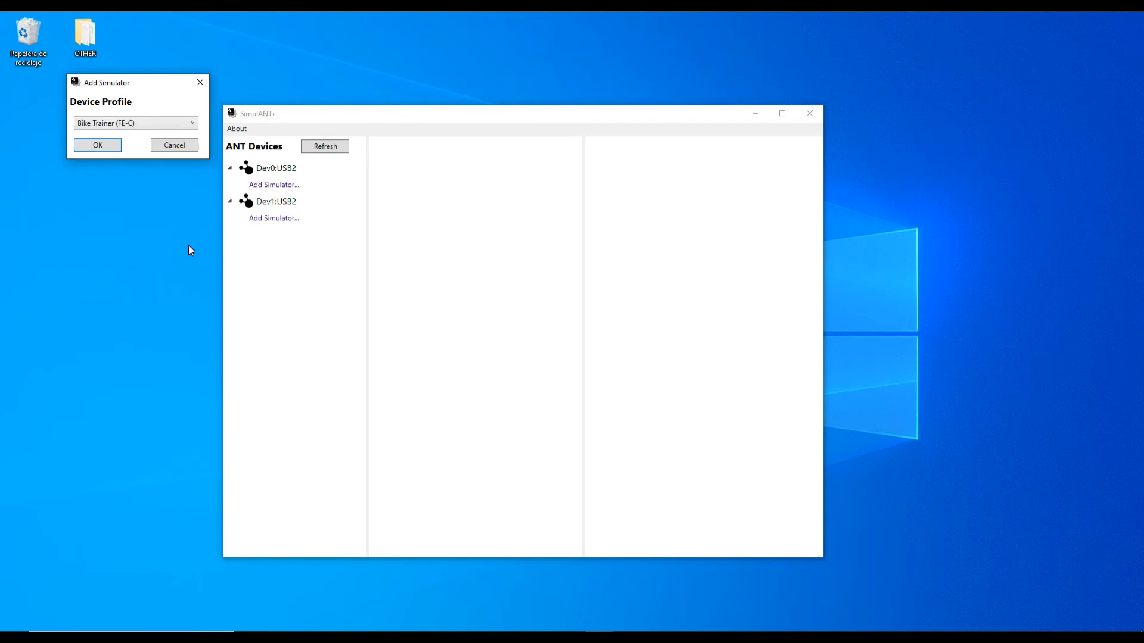
left_click(96, 144)
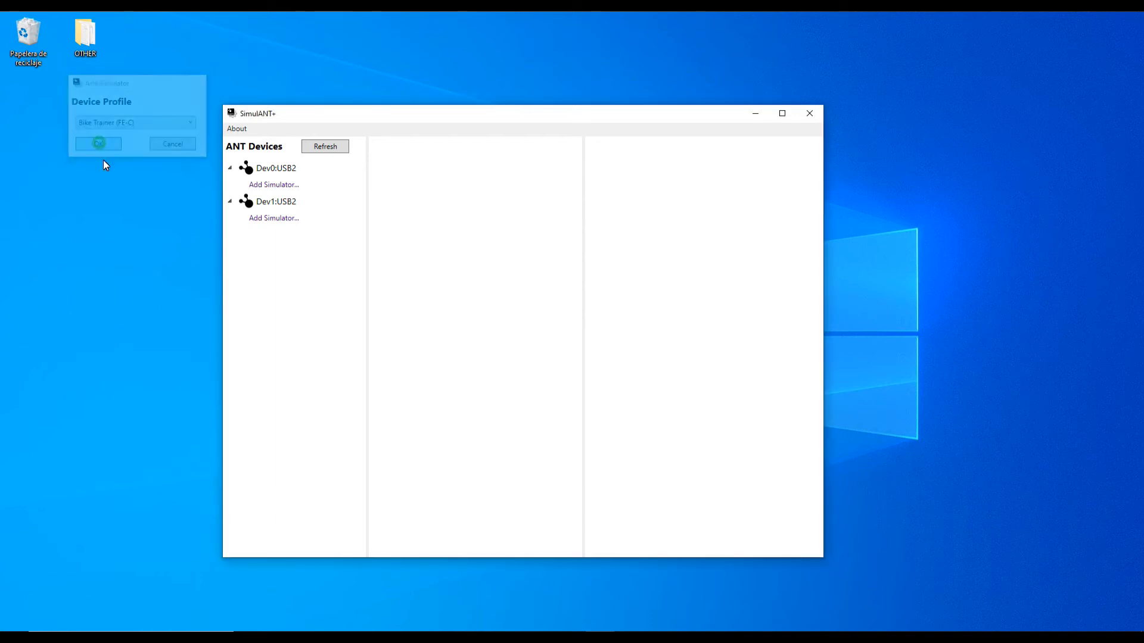
Select Bike Trainer (FE-C) (Ch0), review its Properties grid and show the Events log
left_click(98, 143)
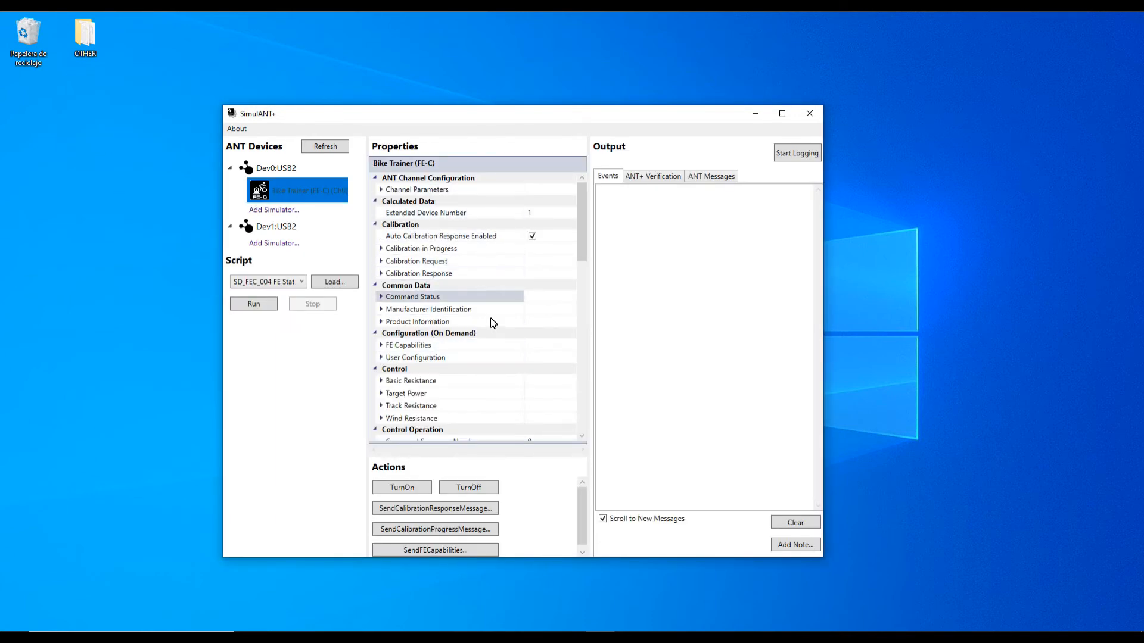
scroll("down", 3)
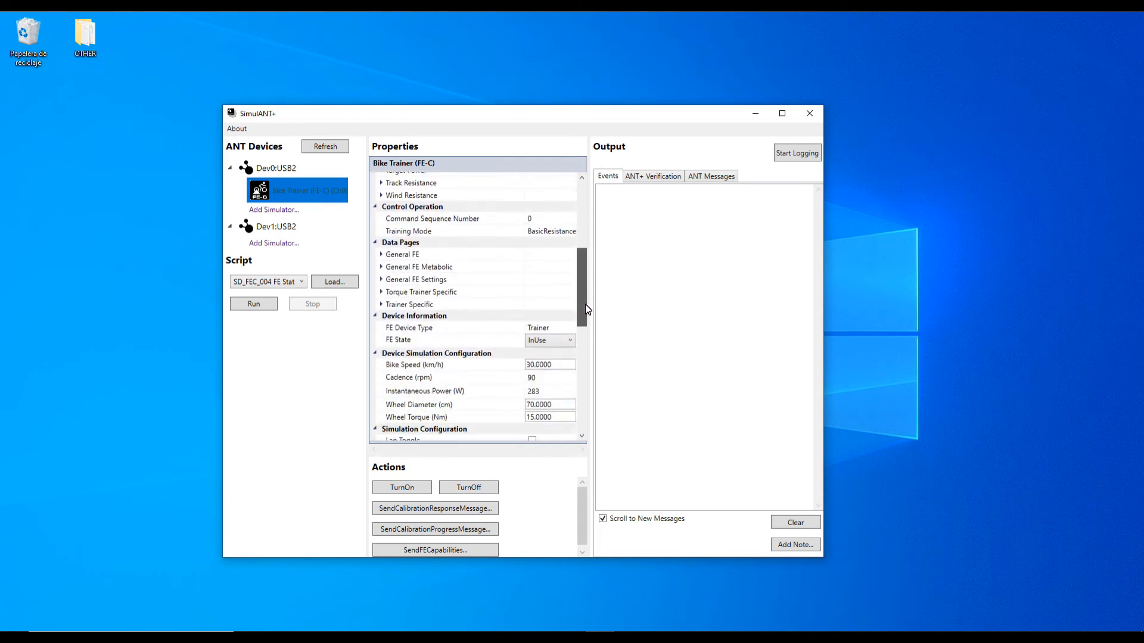
scroll("down", 3)
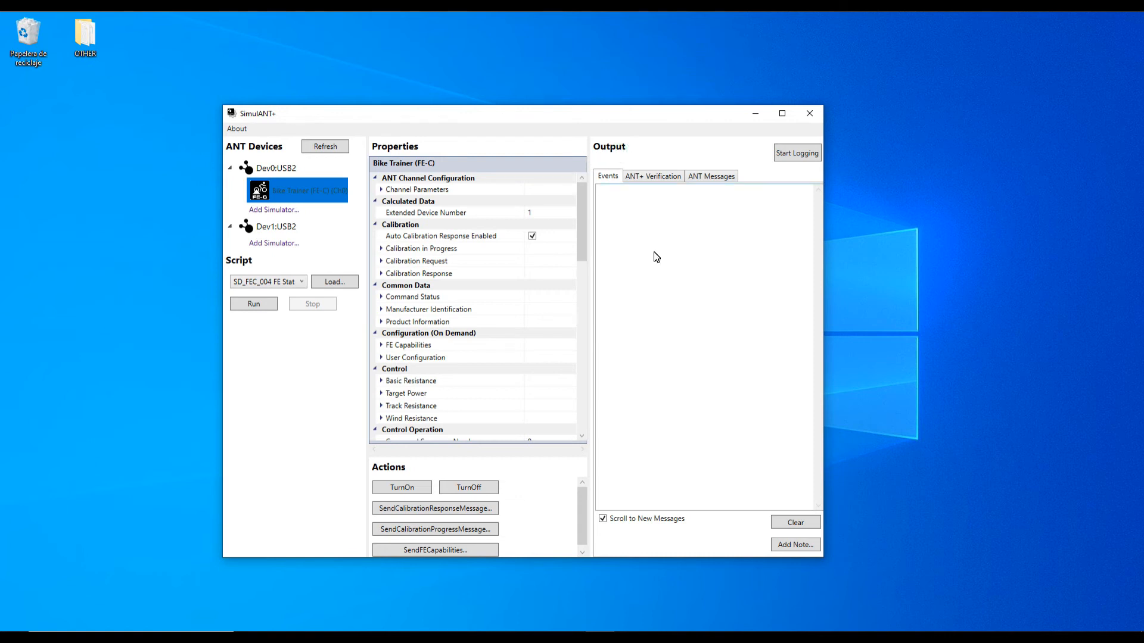
mouse_move(652, 191)
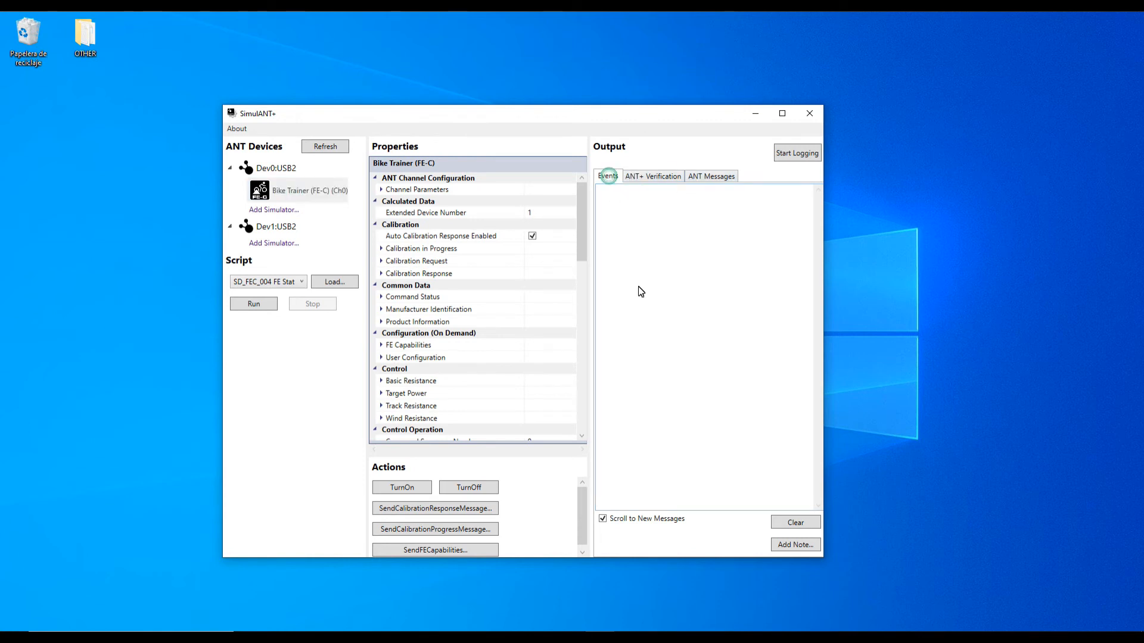
left_click(711, 176)
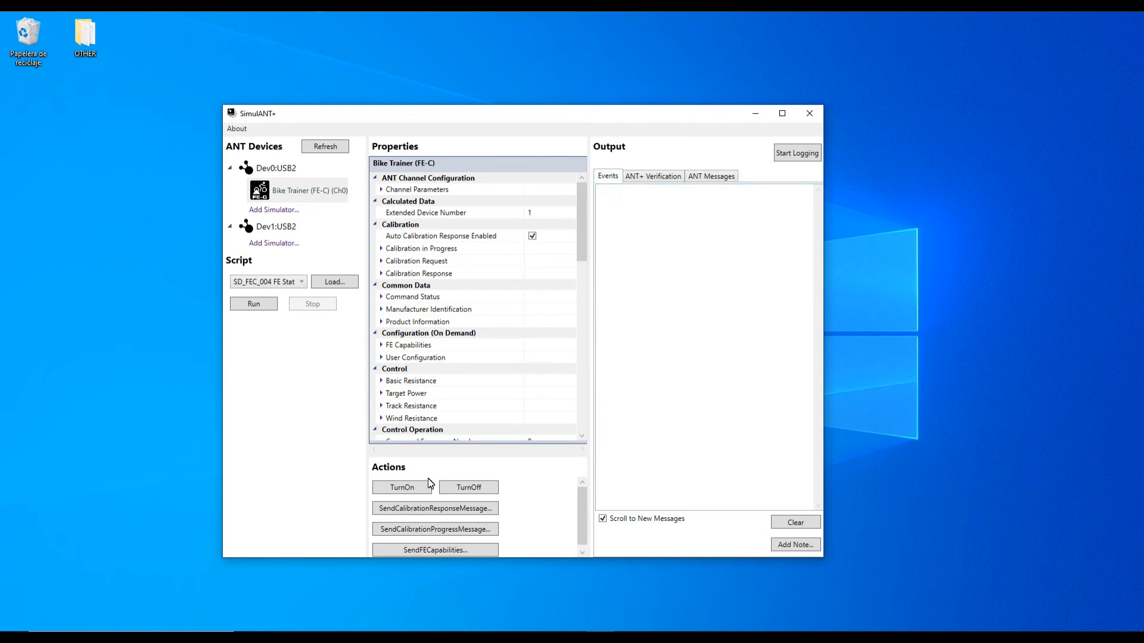
mouse_move(405, 473)
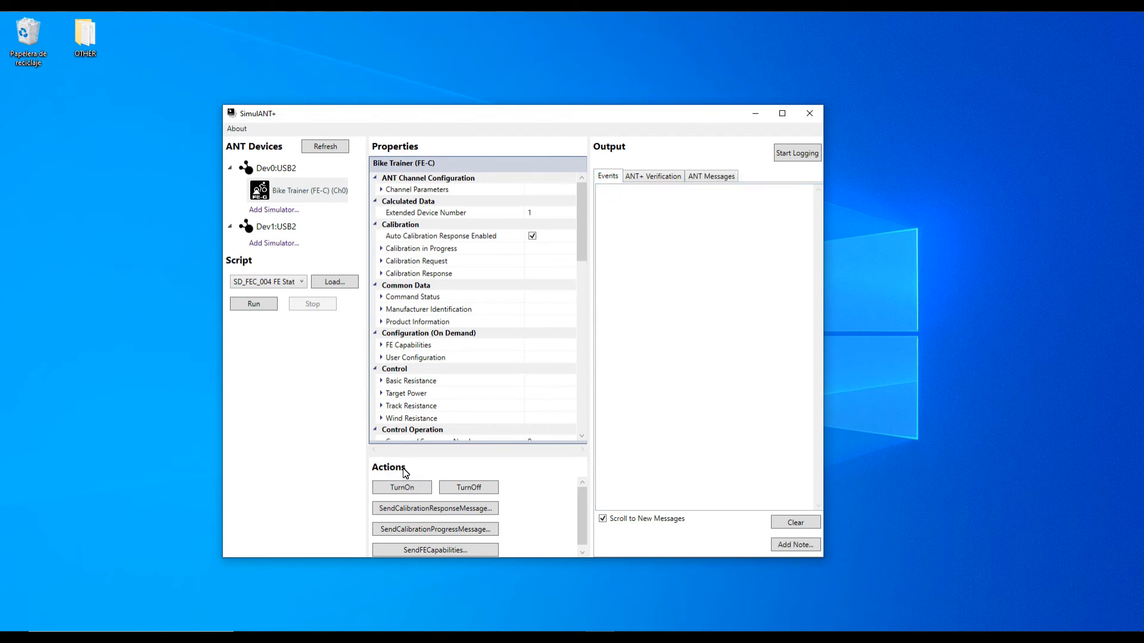
Turn on the Dev0 Bike Trainer via TurnOn so the event log reports it broadcasting
left_click(402, 488)
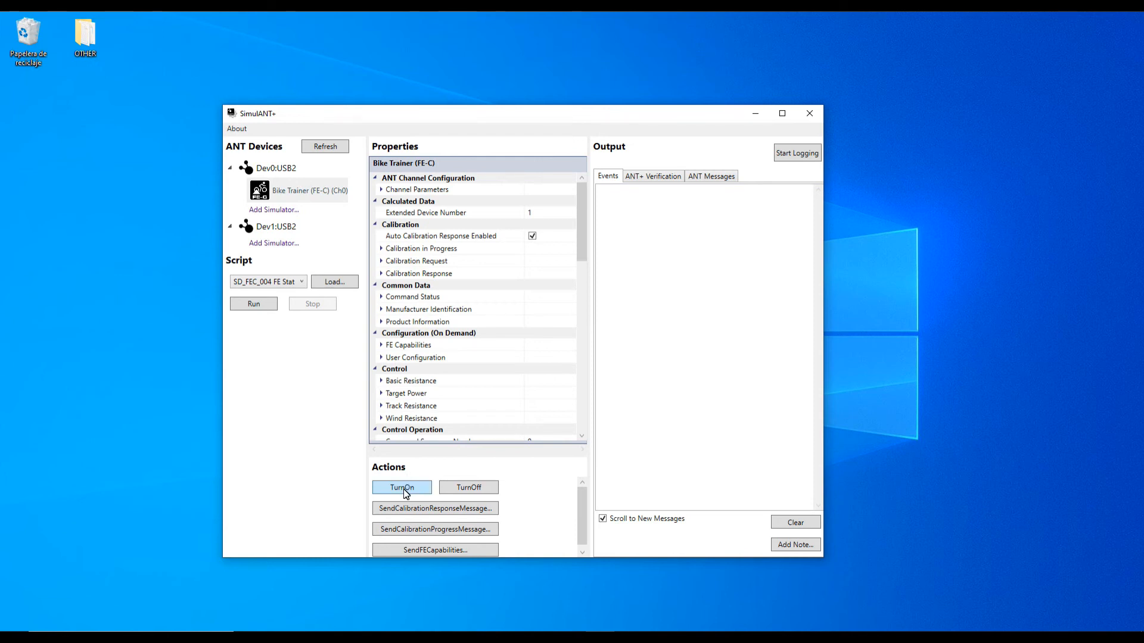
left_click(401, 487)
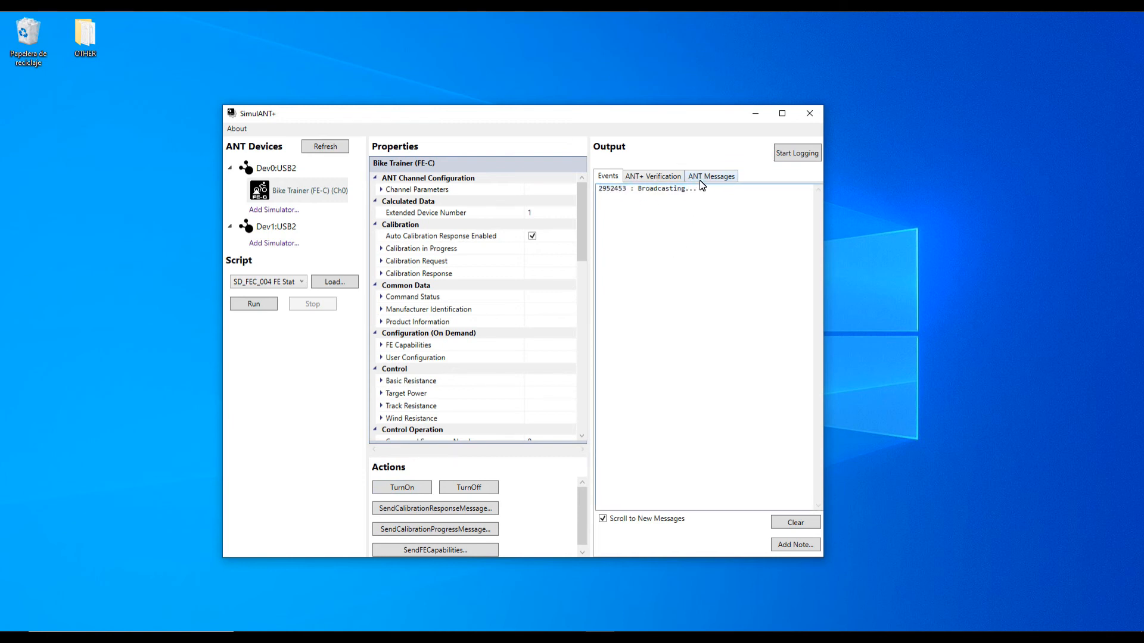
Review the Dev0 trainer's transmitted ANT messages, close its channel, and return to the Events log
left_click(710, 176)
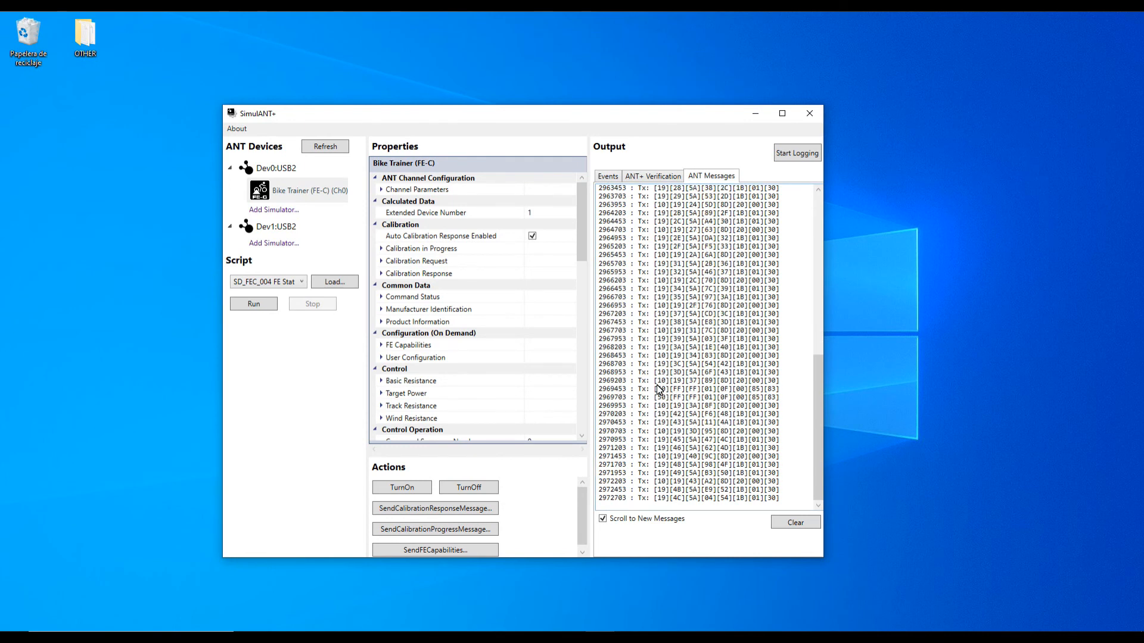
scroll("down", 3)
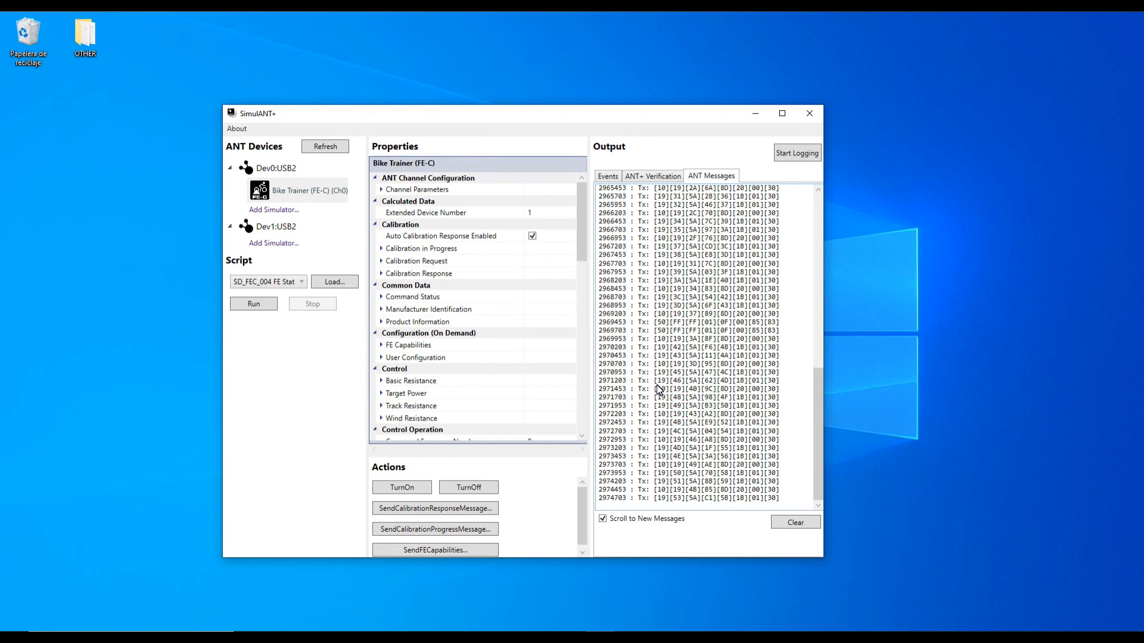
left_click(468, 487)
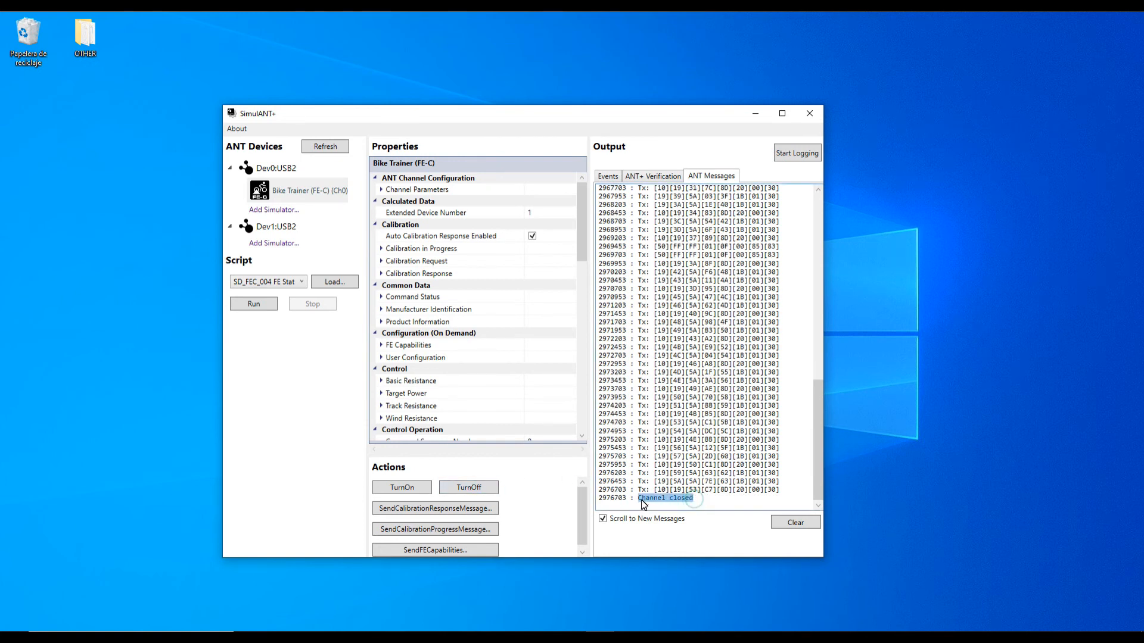
left_click(606, 177)
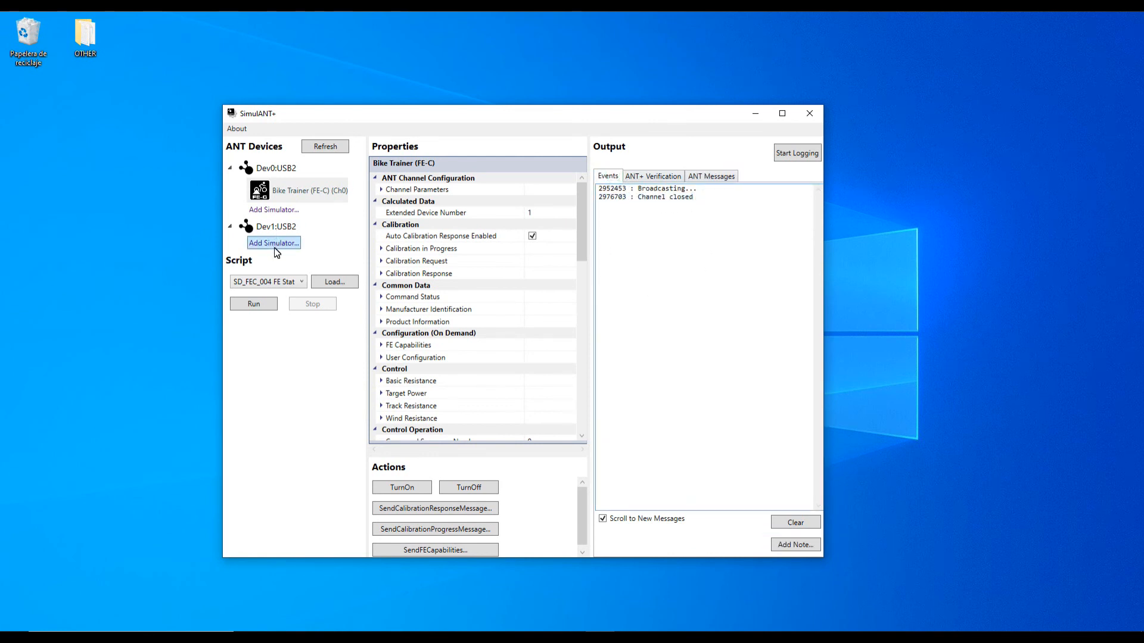
Add a Bike Trainer (FE-C) simulator on Dev1, turn it on, and show its ANT message traffic
left_click(274, 243)
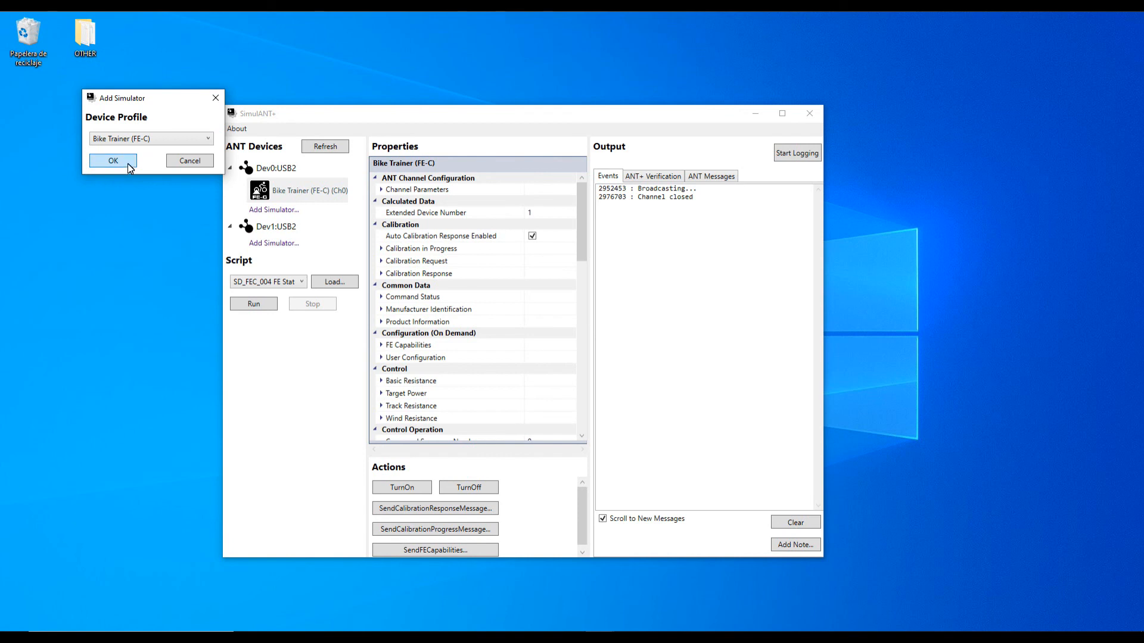
left_click(112, 161)
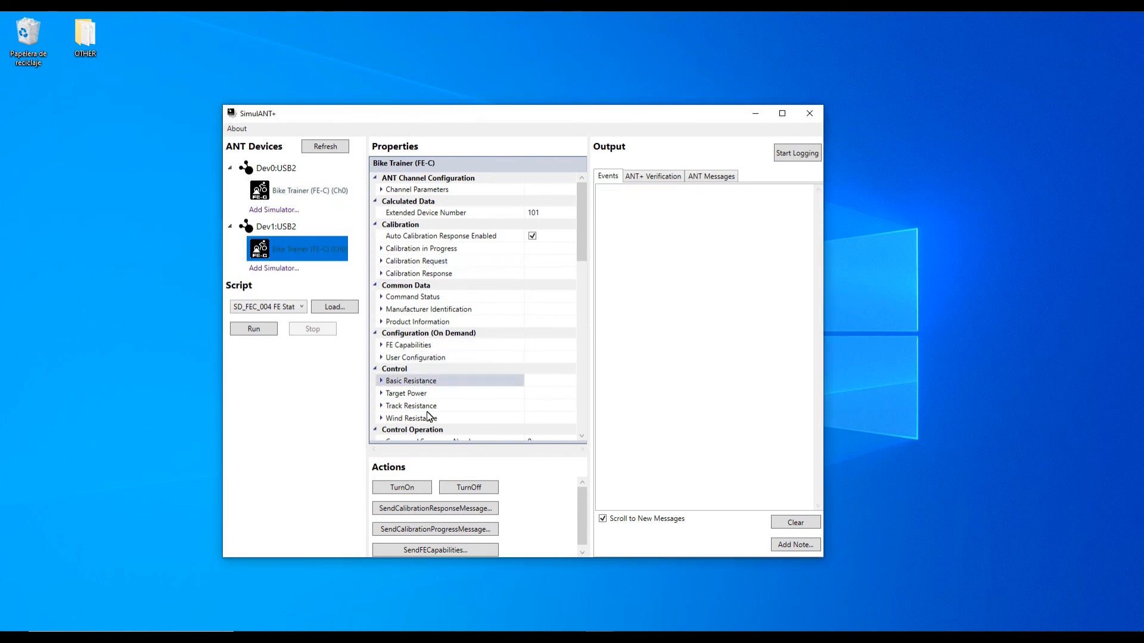
left_click(402, 488)
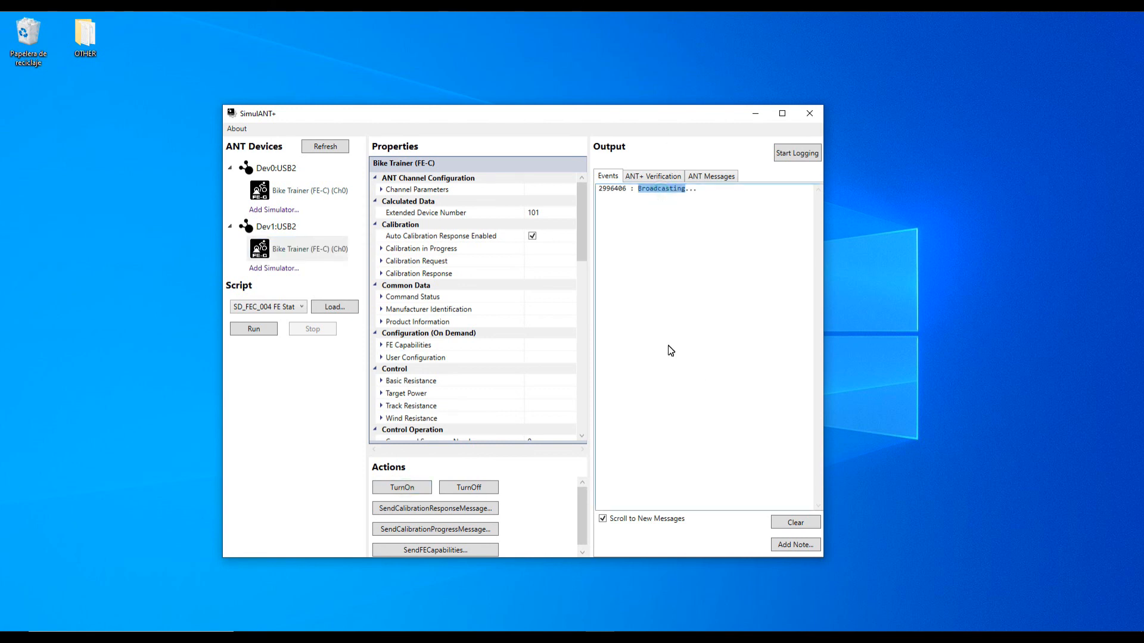
left_click(710, 177)
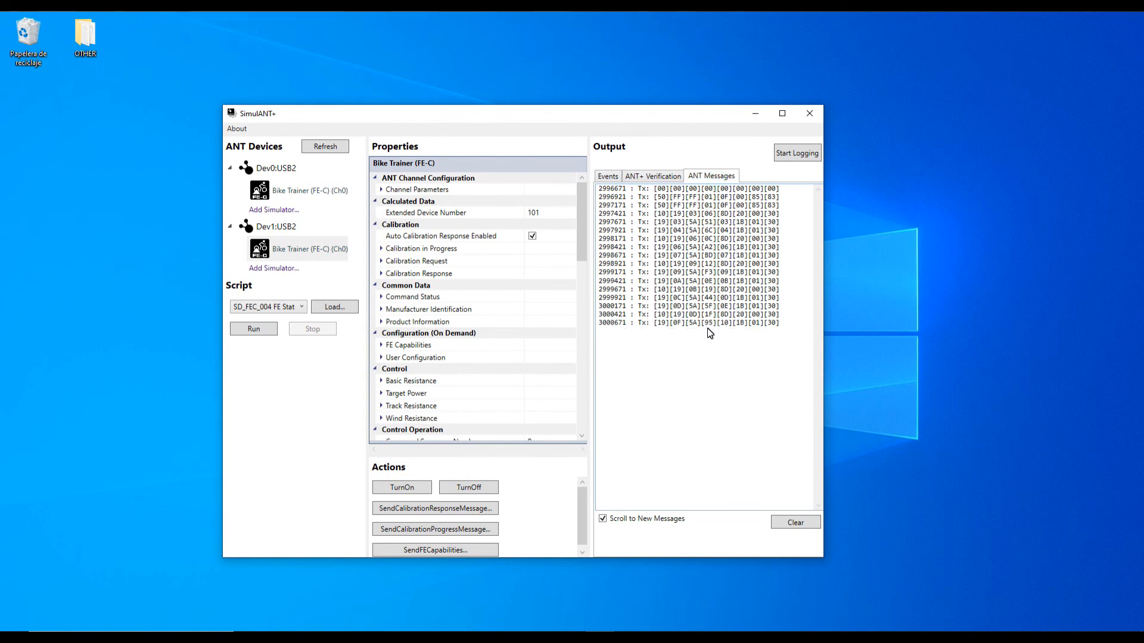